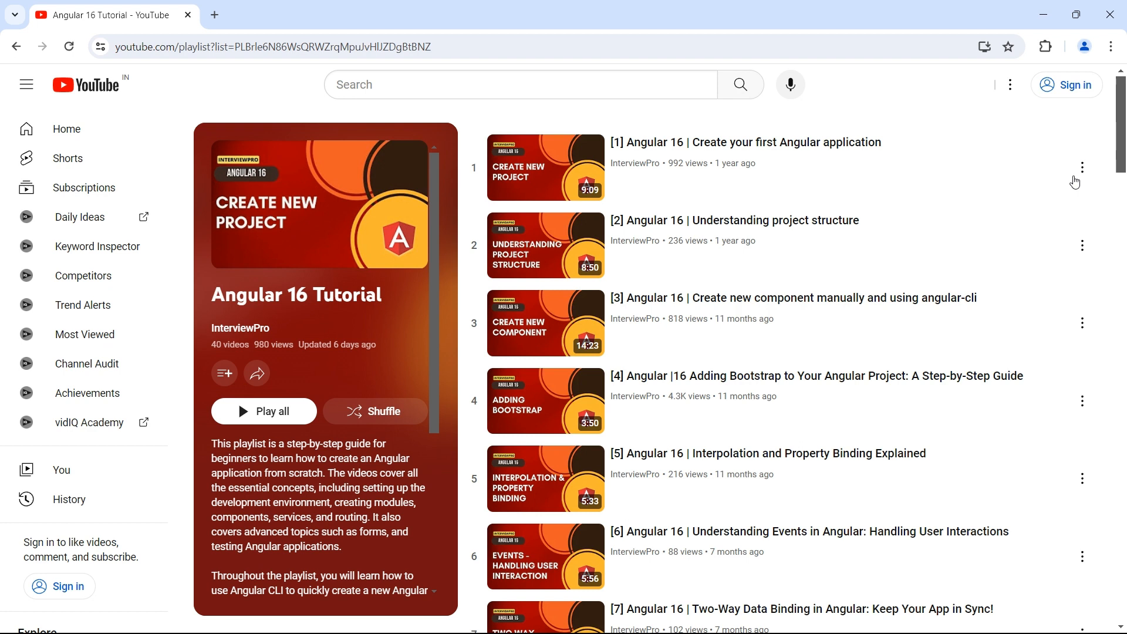
pyautogui.moveTo(764, 167)
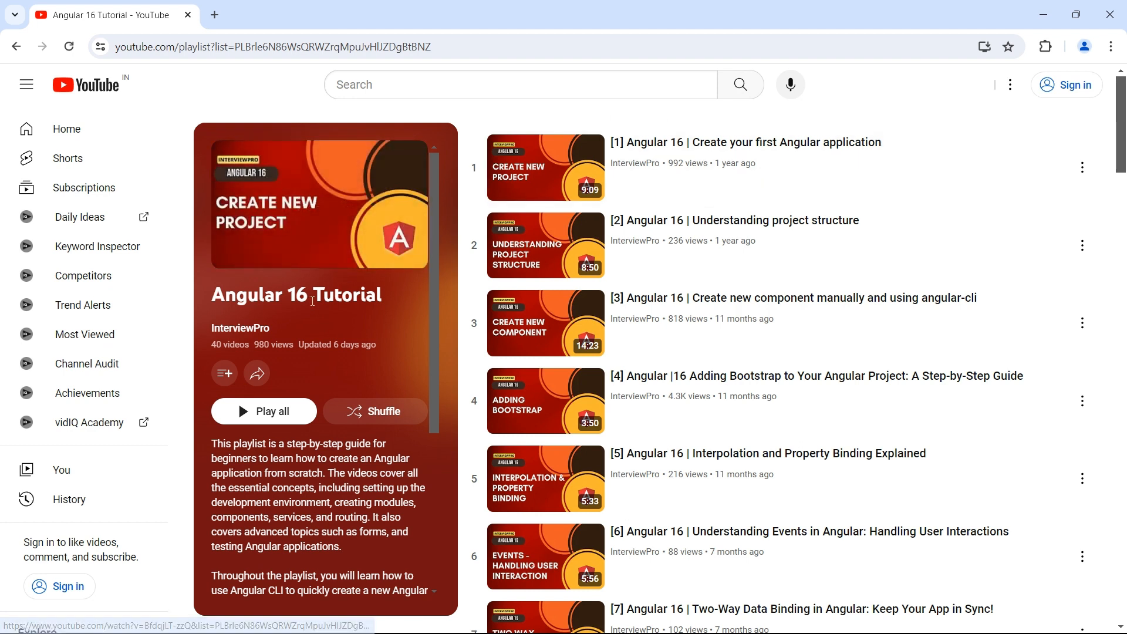
pyautogui.moveTo(812, 154)
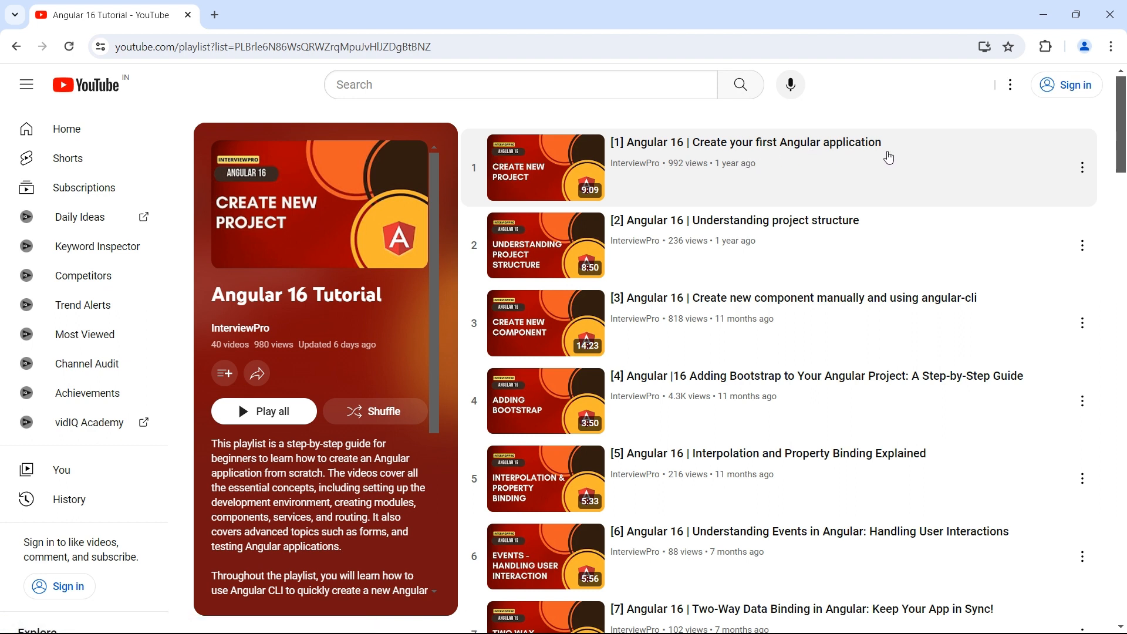
pyautogui.moveTo(877, 94)
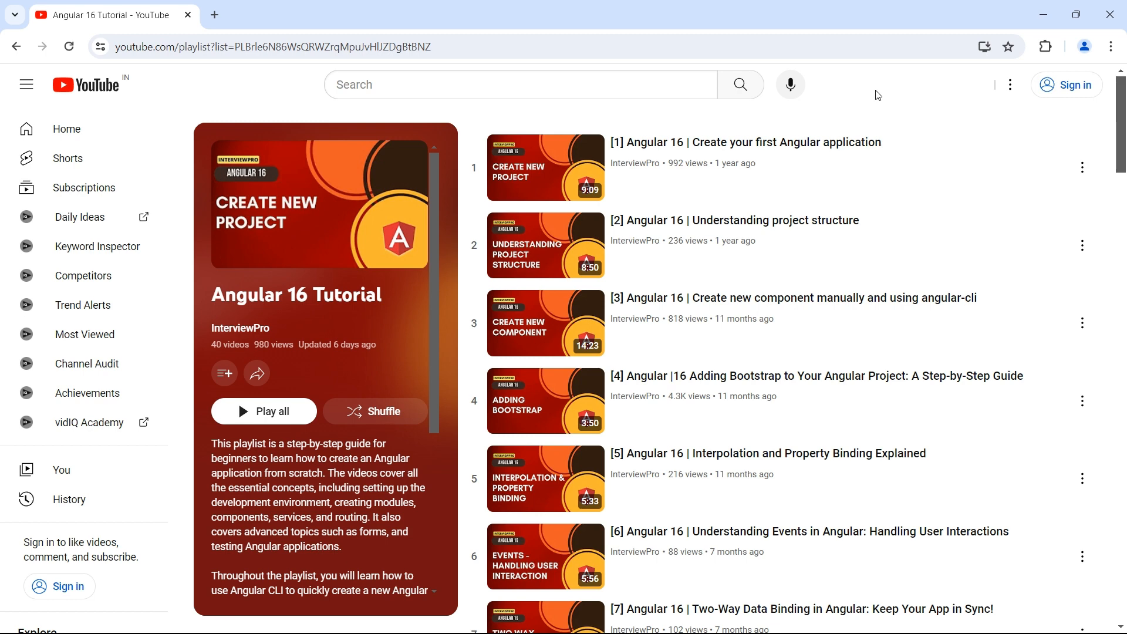
pyautogui.moveTo(781, 170)
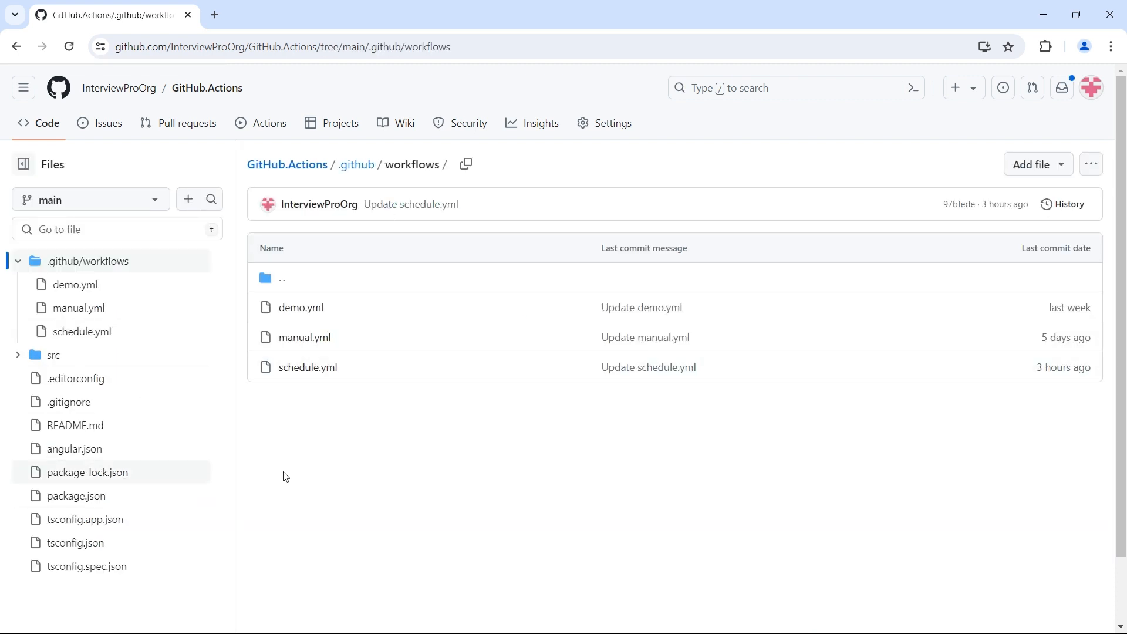
pyautogui.moveTo(391, 461)
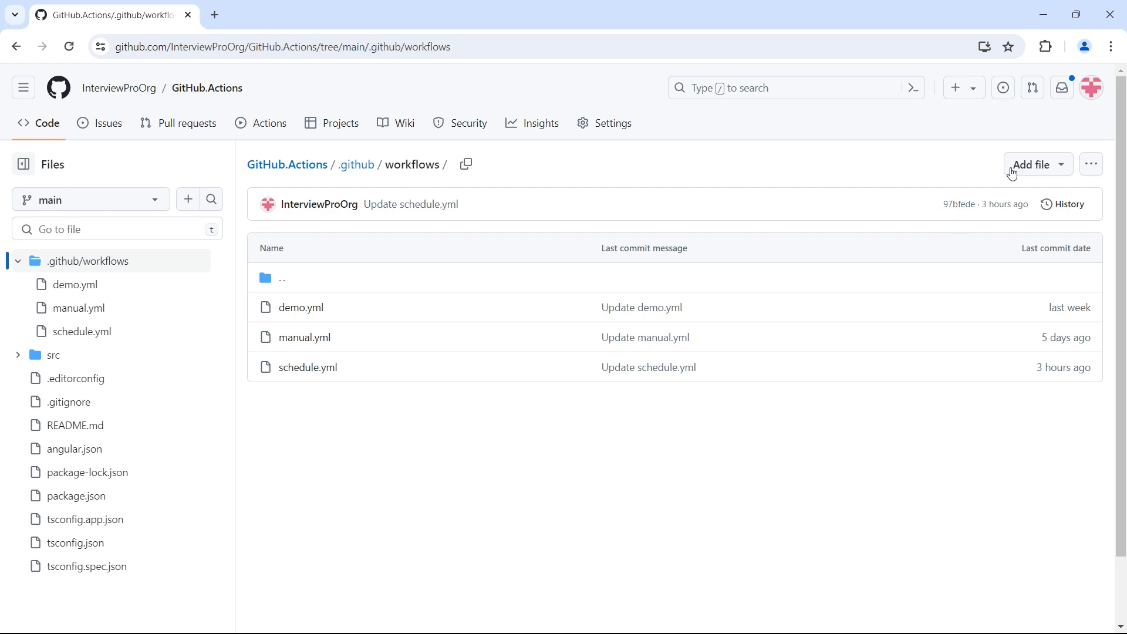
# Start a new file in .github/workflows and begin naming it 'buil'
pyautogui.click(1030, 164)
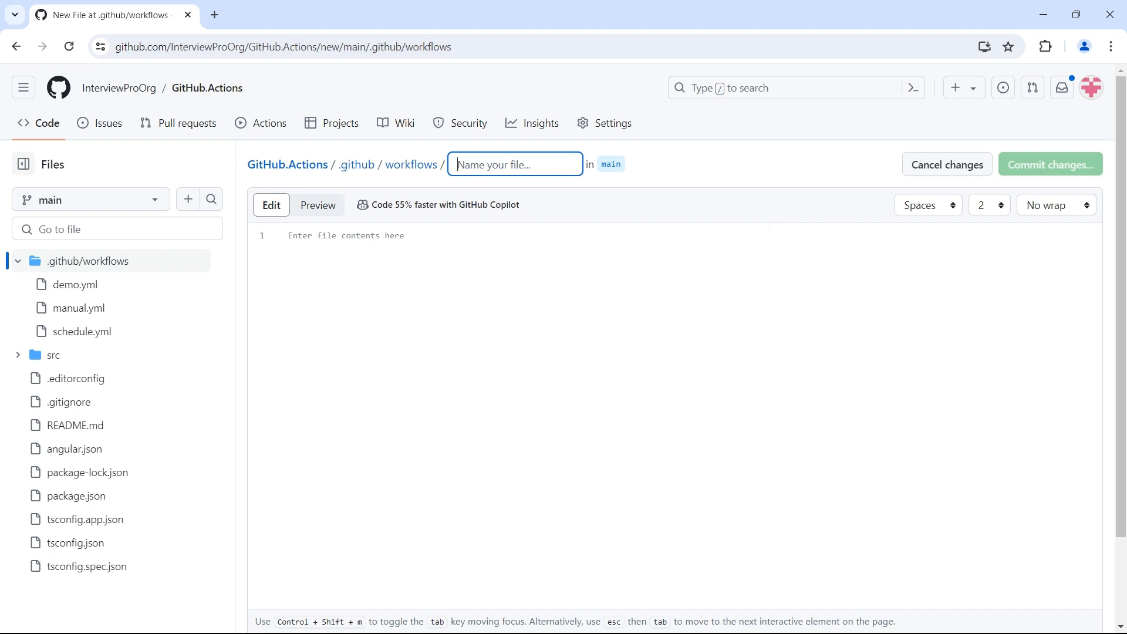
pyautogui.write('buil')
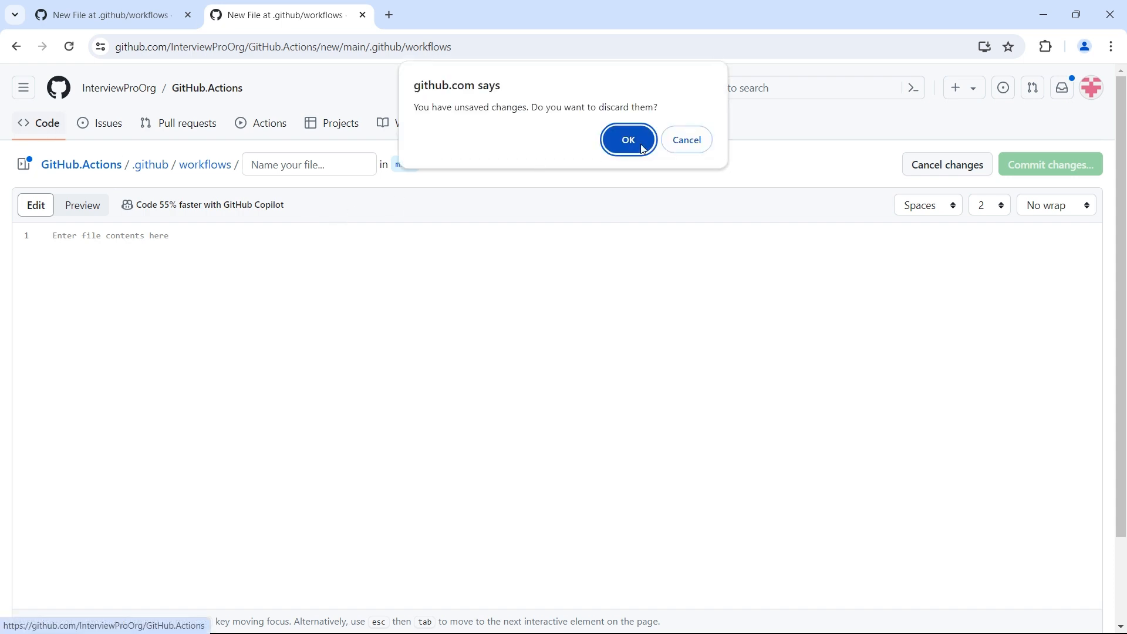
# Discard the unsaved new file, then open demo.yml and select all its contents
pyautogui.click(628, 140)
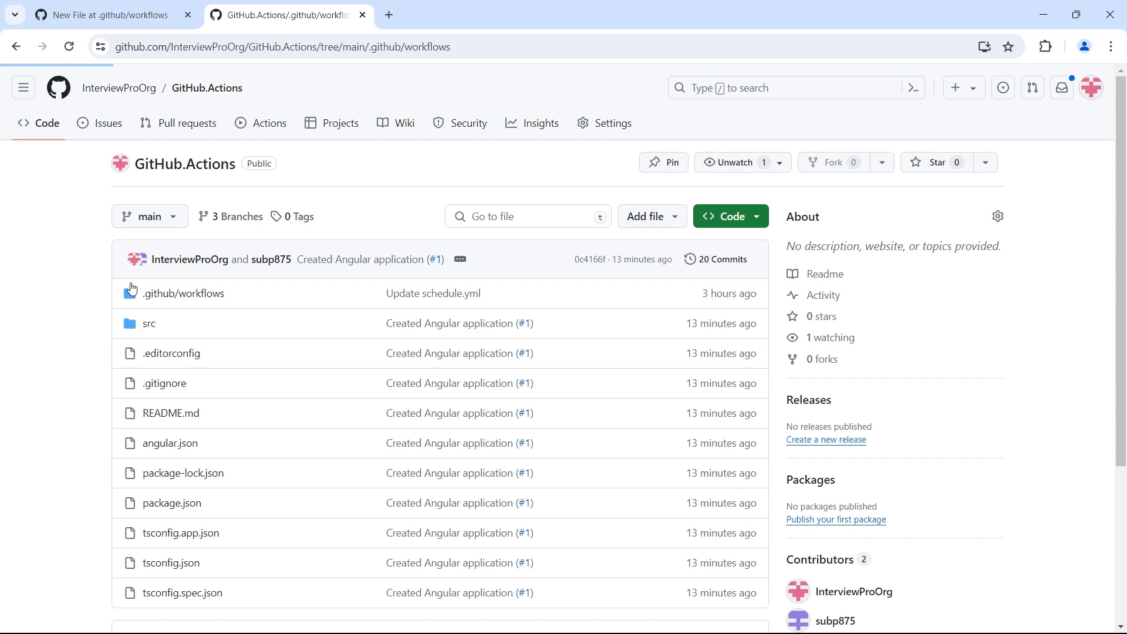
pyautogui.click(183, 293)
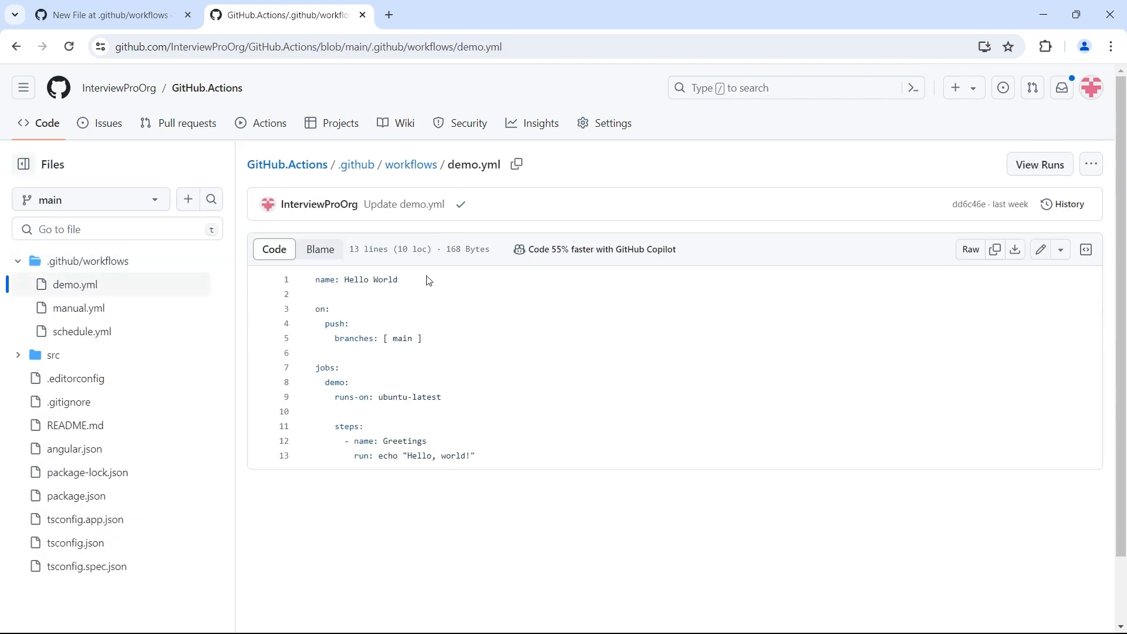
pyautogui.press('Ctrl+a')
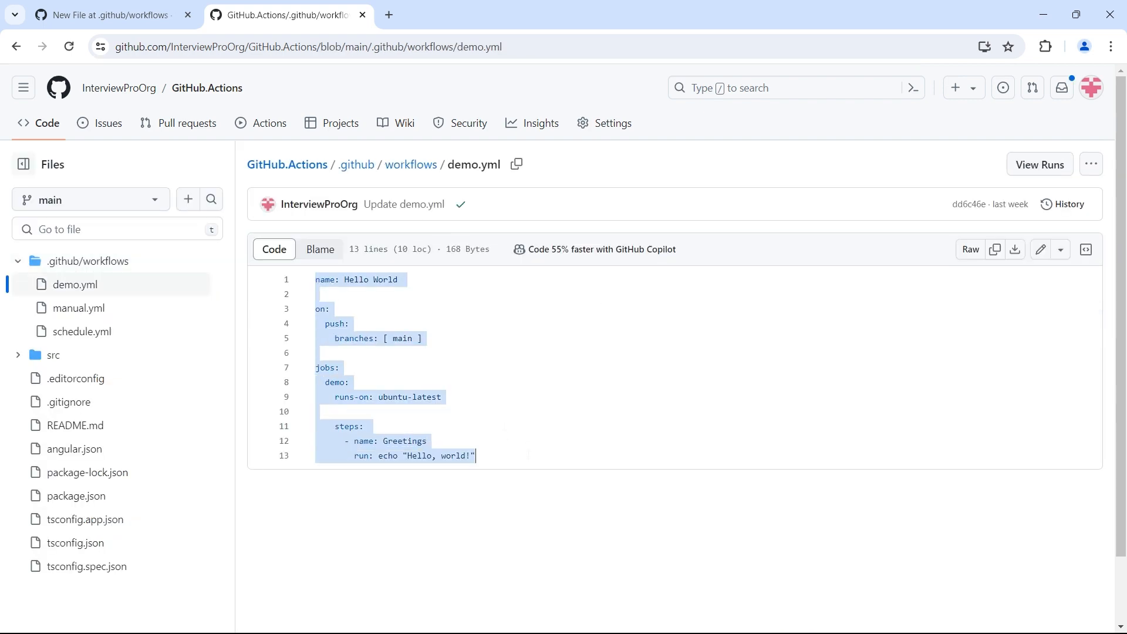
# Paste the demo contents into the new file and rename 'Hello World' to 'Build Angular App'
pyautogui.click(106, 15)
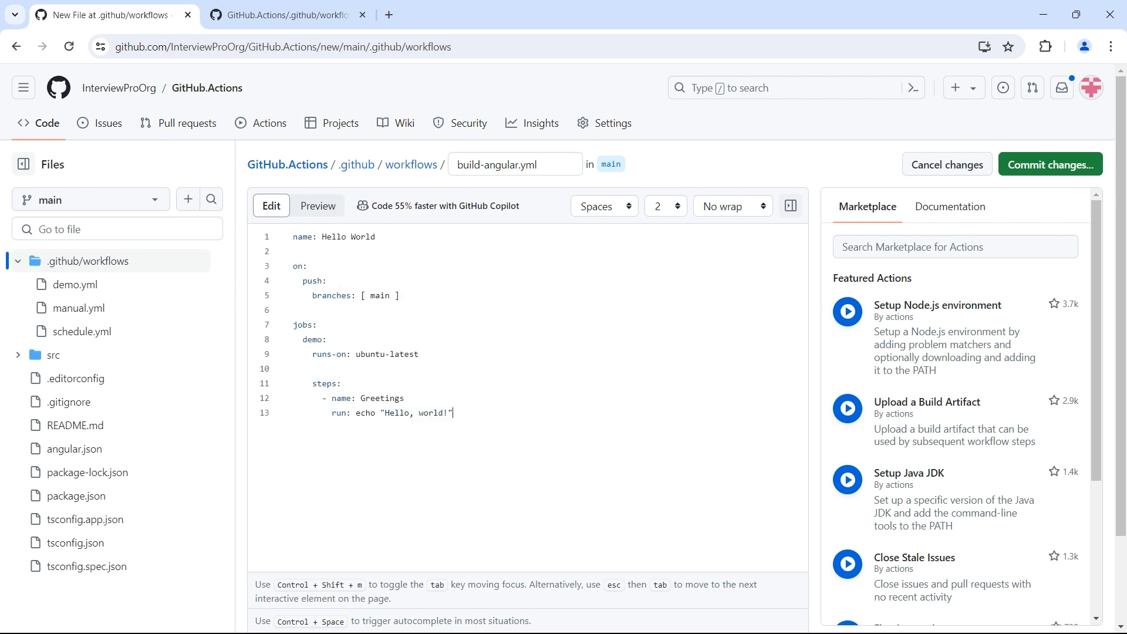
pyautogui.doubleClick(334, 236)
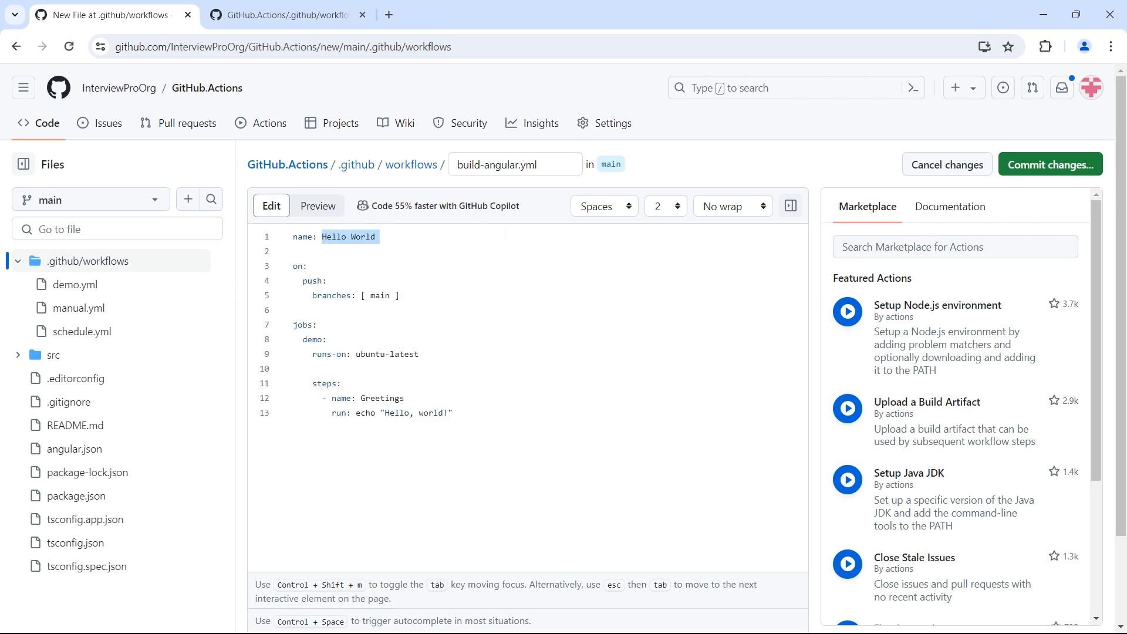
pyautogui.write('Build')
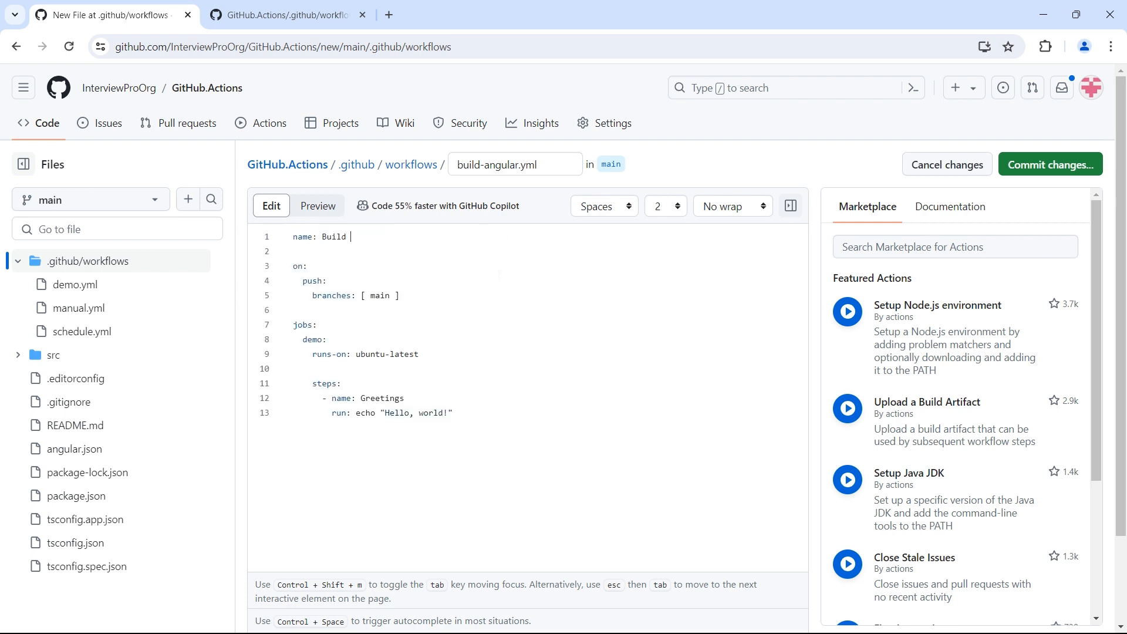
pyautogui.write('Angular A')
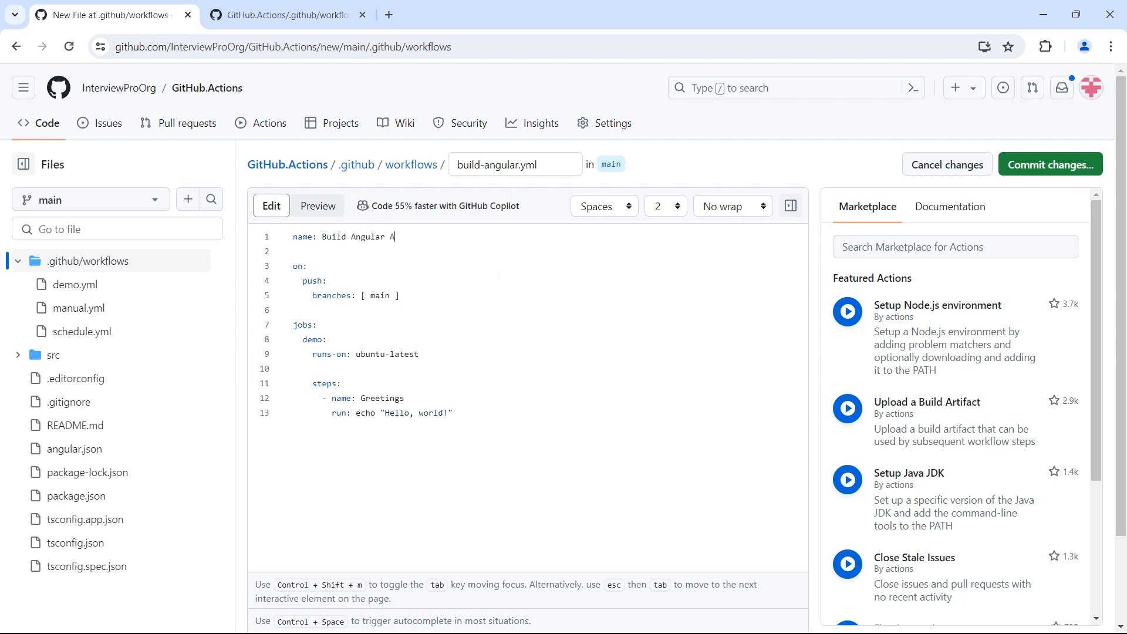
pyautogui.write('pp')
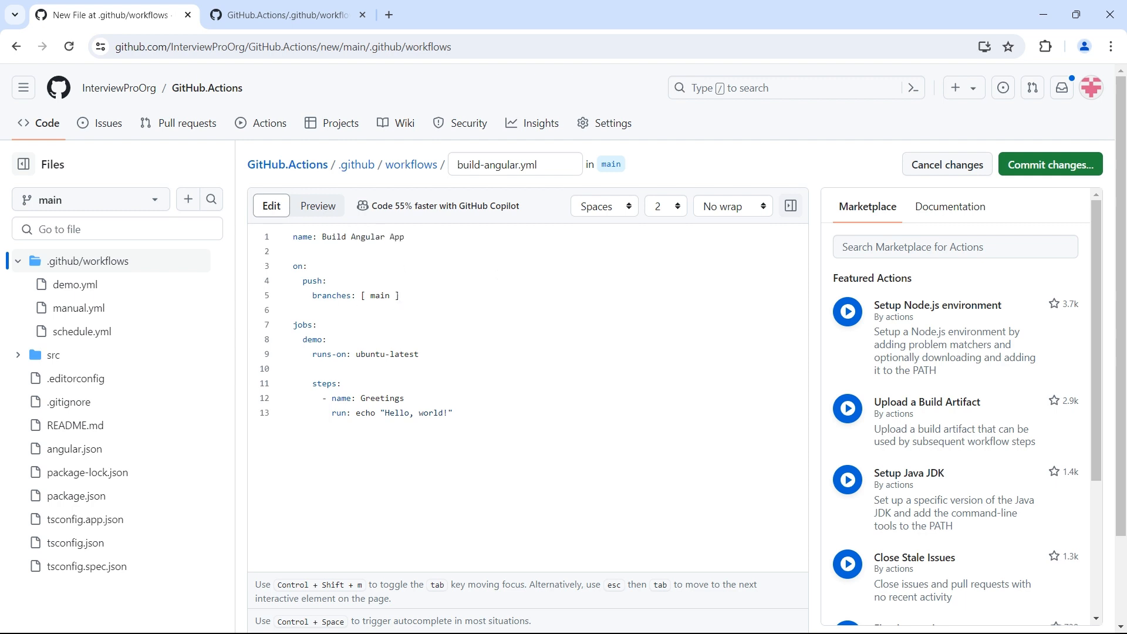
pyautogui.click(403, 236)
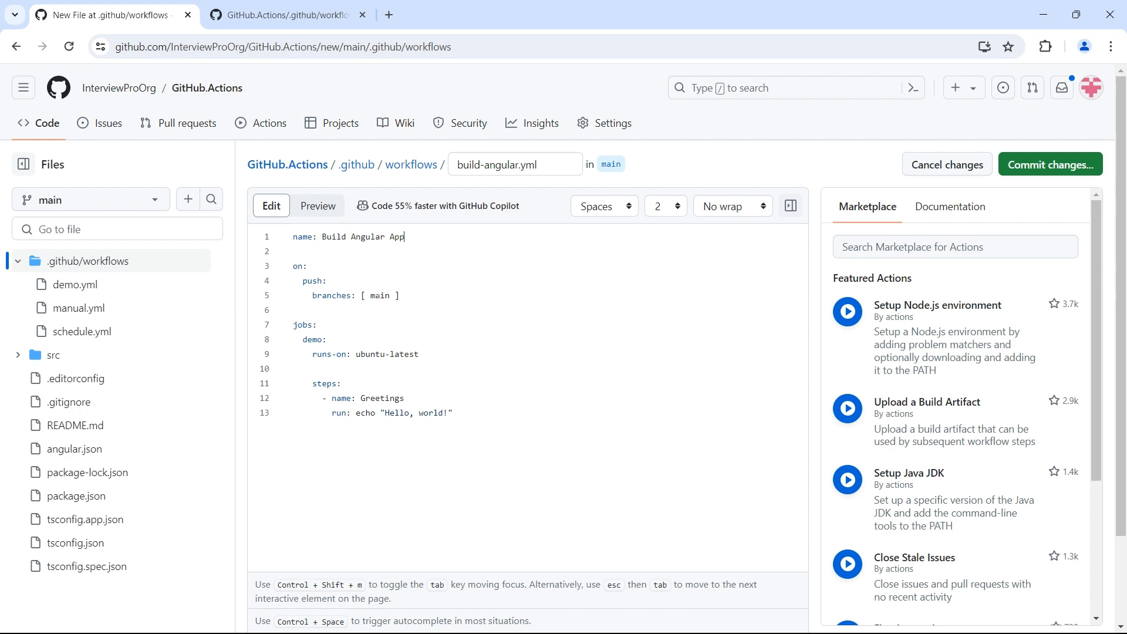
pyautogui.doubleClick(310, 280)
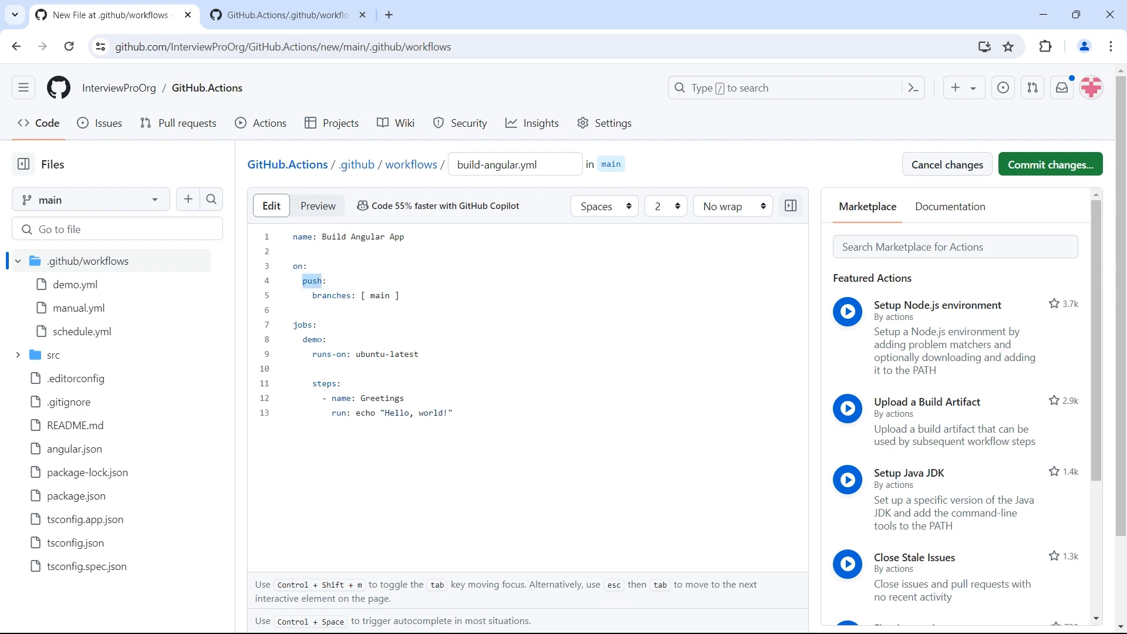
# Change the job key from demo to build-angular
pyautogui.write('build:')
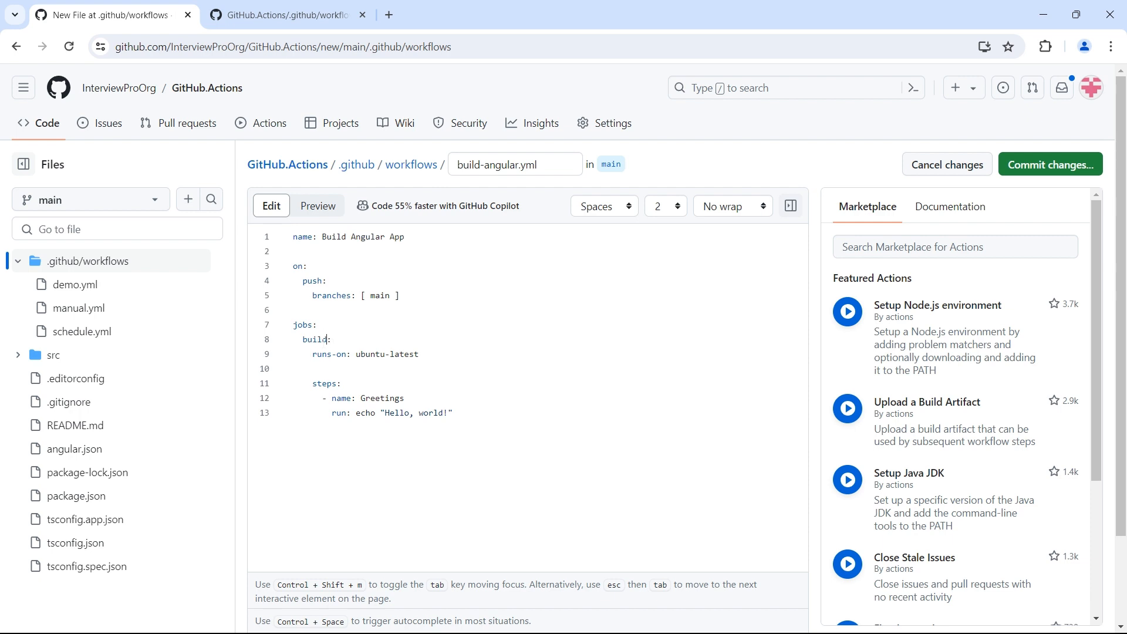
pyautogui.write('-angular')
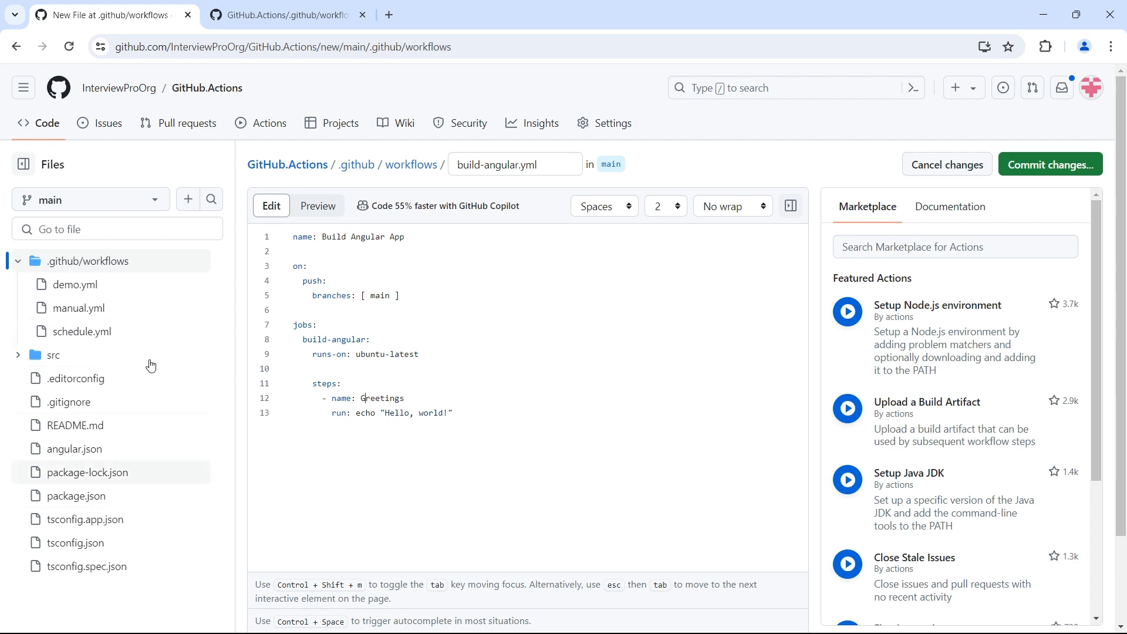
pyautogui.moveTo(144, 438)
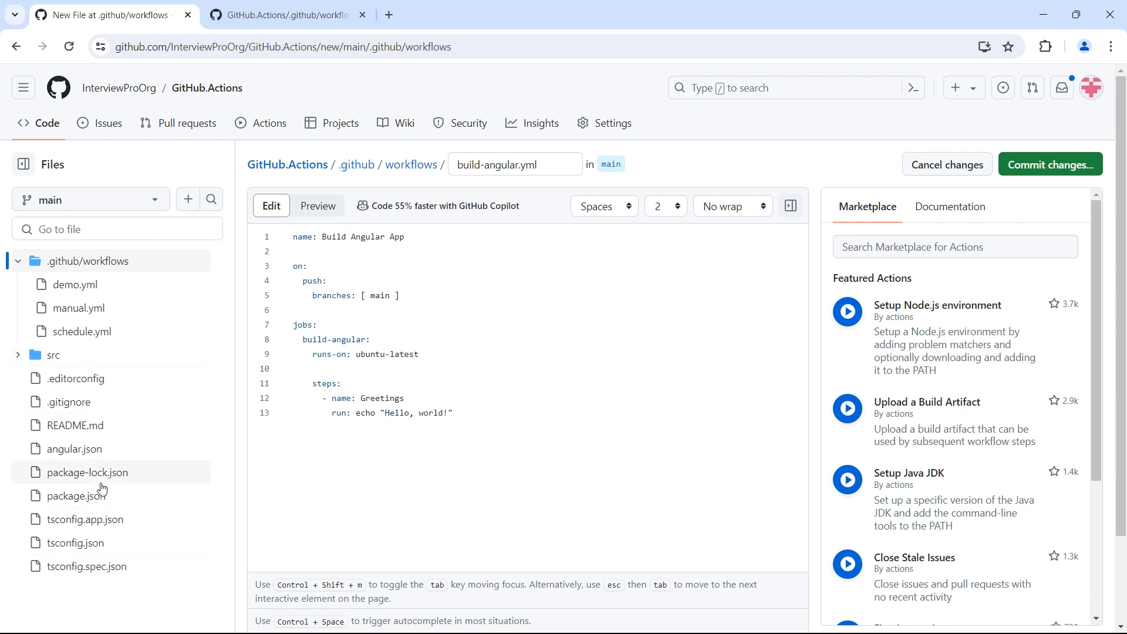
pyautogui.doubleClick(366, 354)
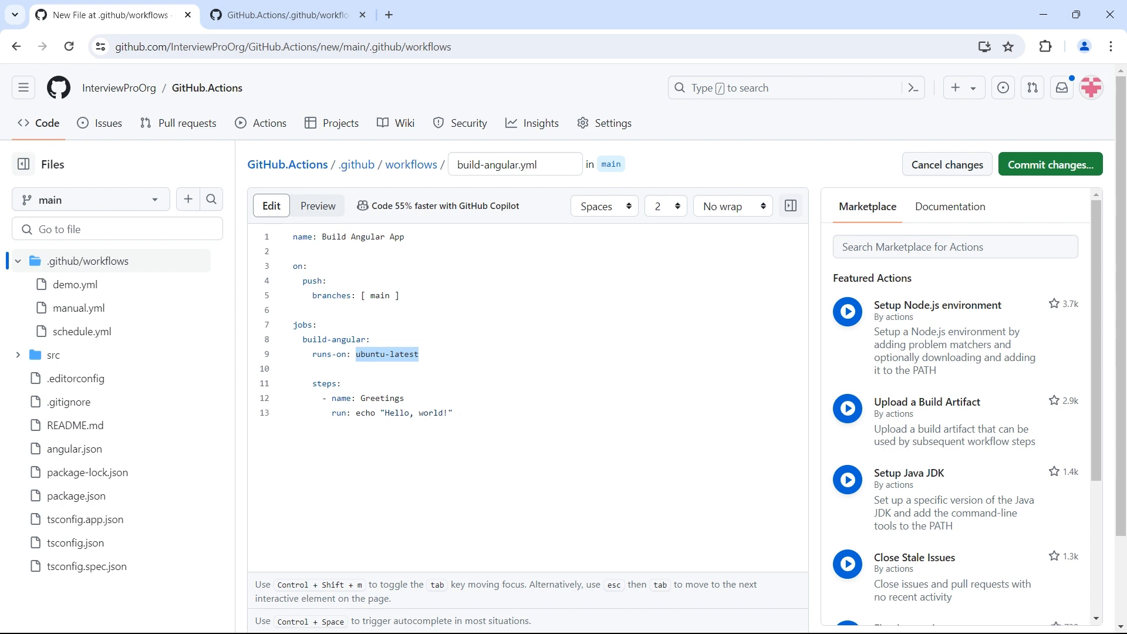
pyautogui.click(452, 413)
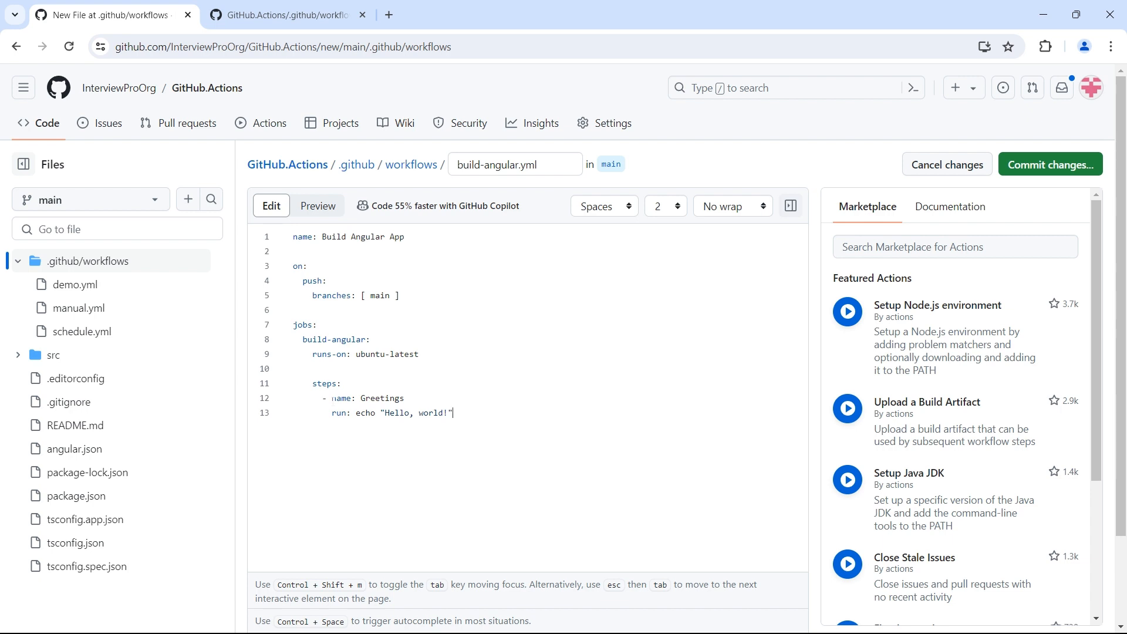
# Look up the Checkout action and replace 'name: Greetings' with 'uses: actions/checkout@v4'
pyautogui.click(955, 246)
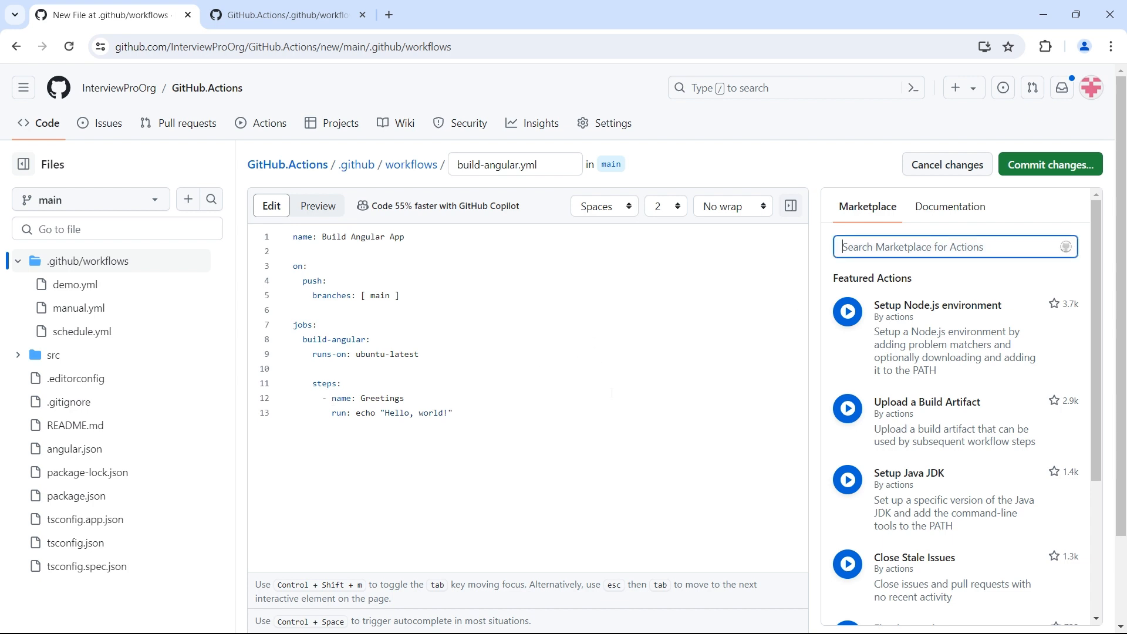
pyautogui.write('checkout')
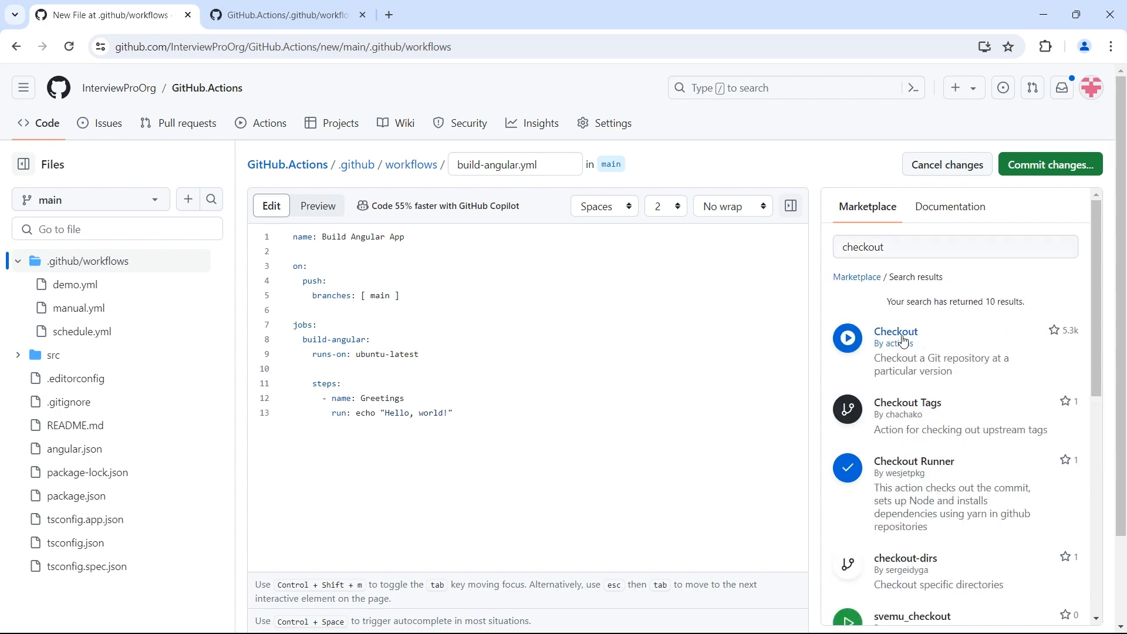
pyautogui.click(895, 331)
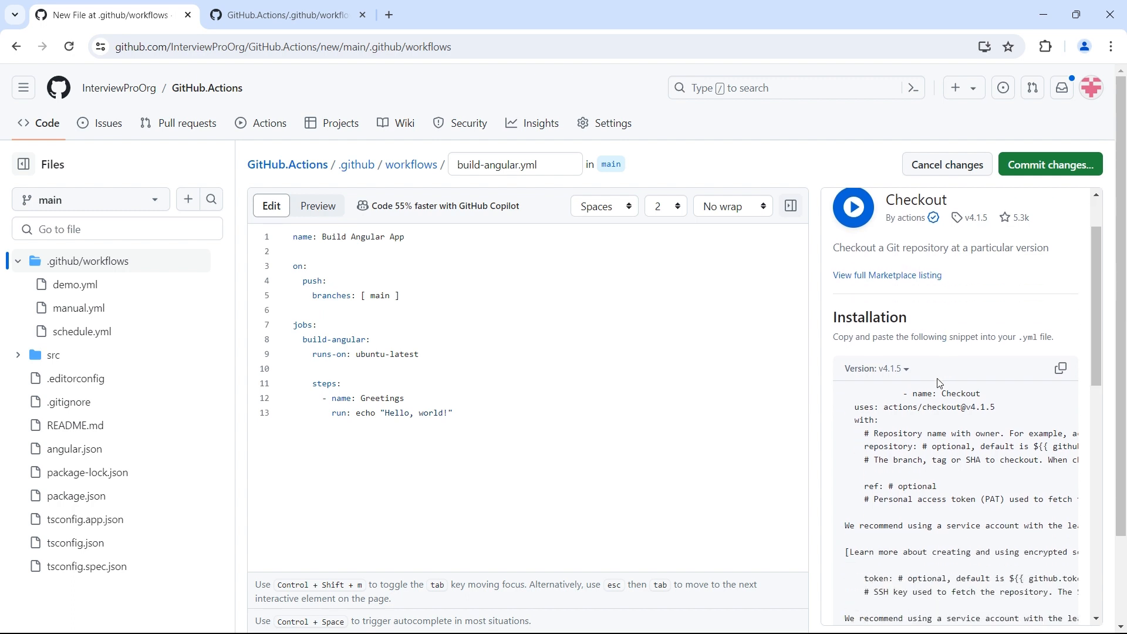
pyautogui.scroll(-3)
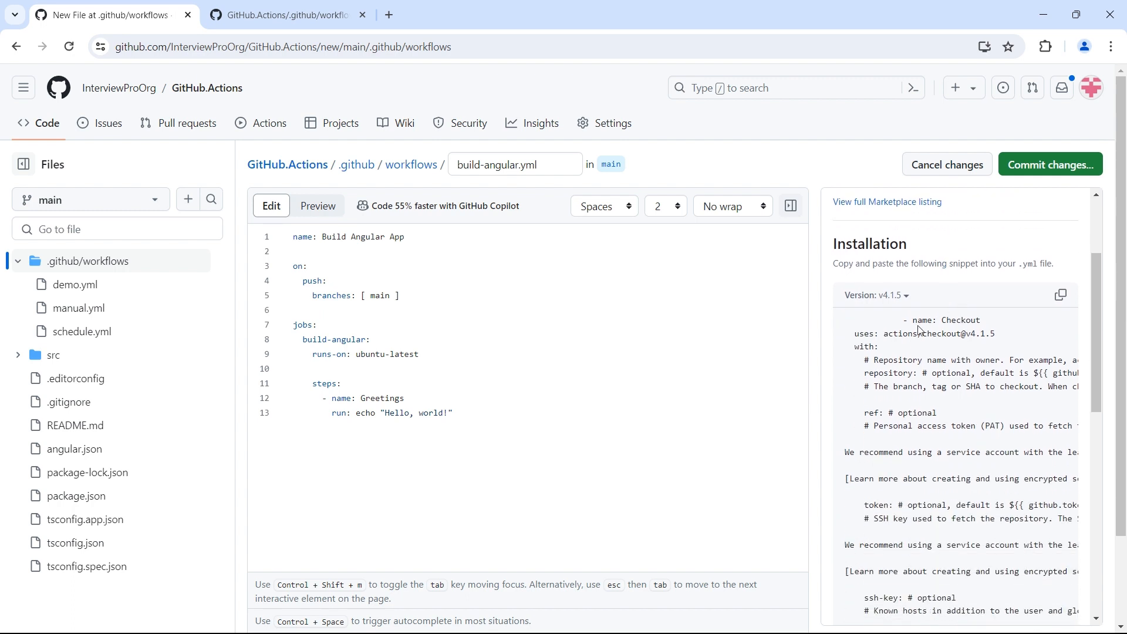
pyautogui.moveTo(921, 331)
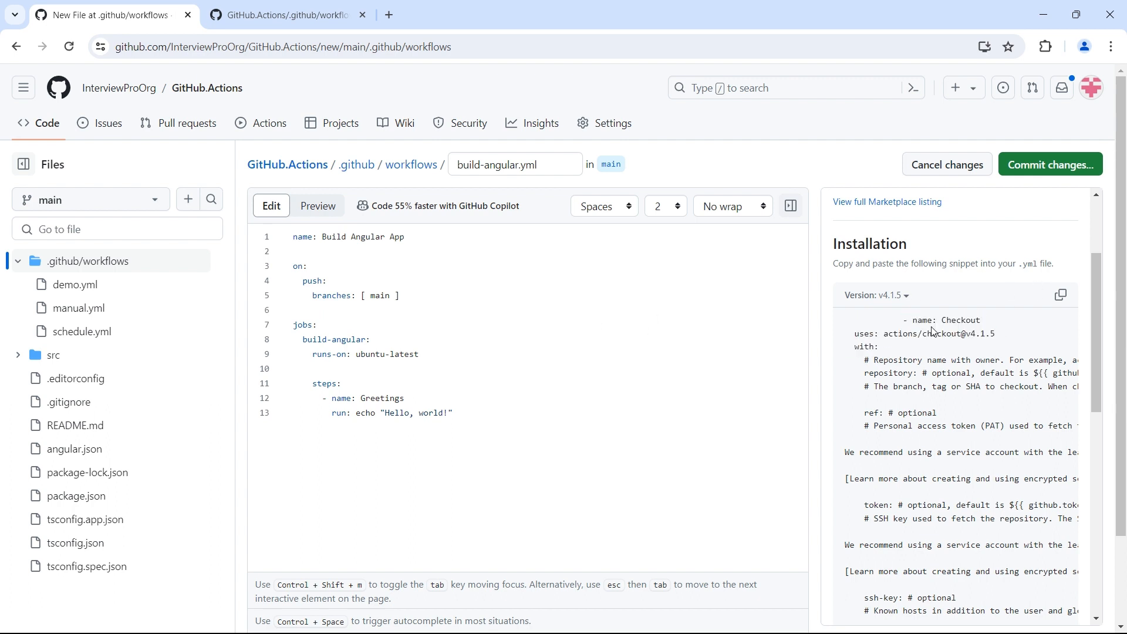
pyautogui.moveTo(867, 341)
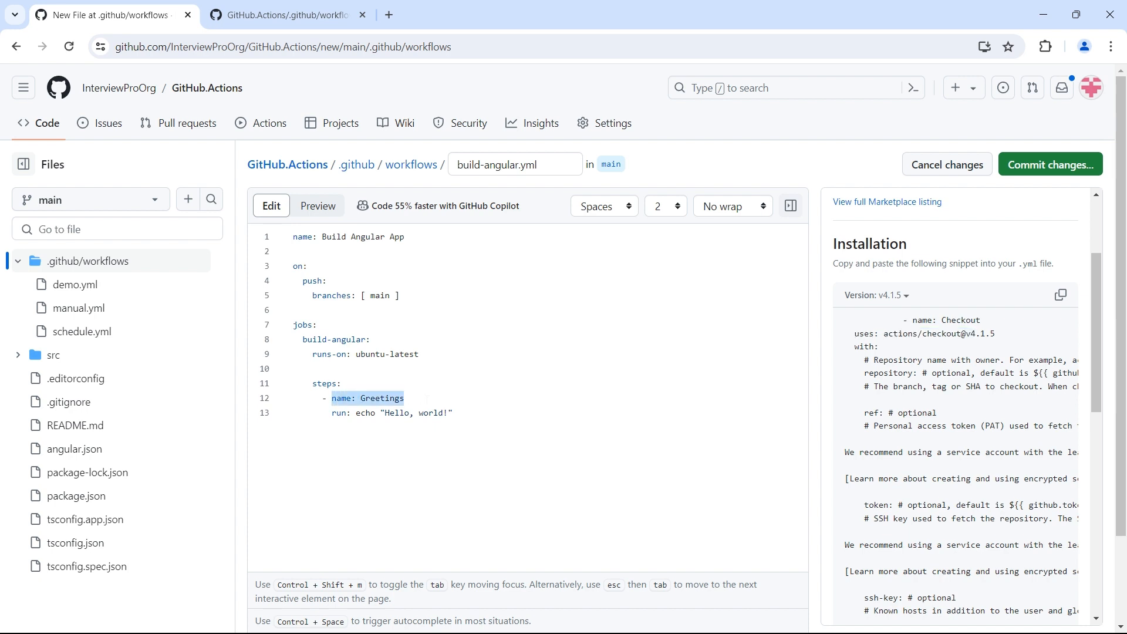
pyautogui.write('uses: actions/checkout@v4')
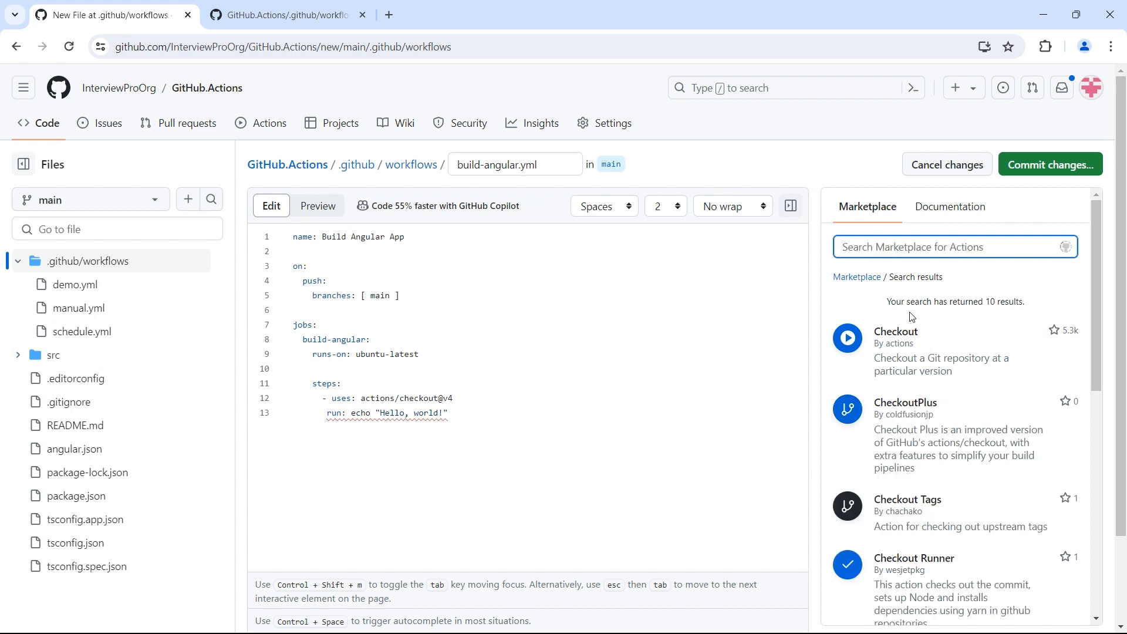
# Search the Marketplace for 'setup-' and view the Setup Node.js environment action details
pyautogui.write('setup-node')
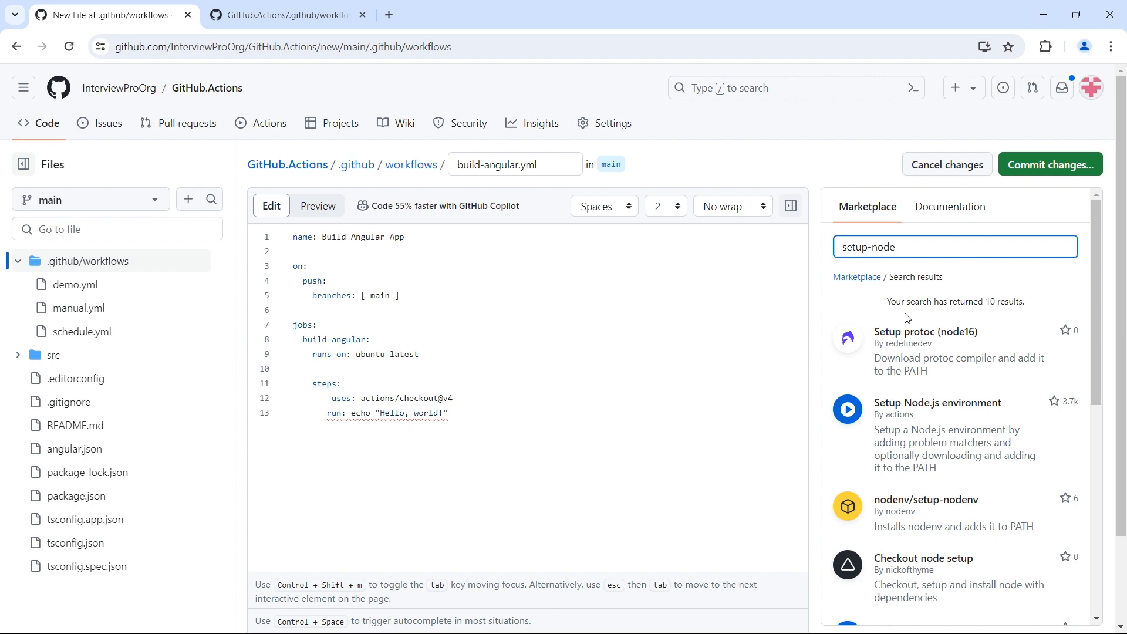
pyautogui.moveTo(965, 415)
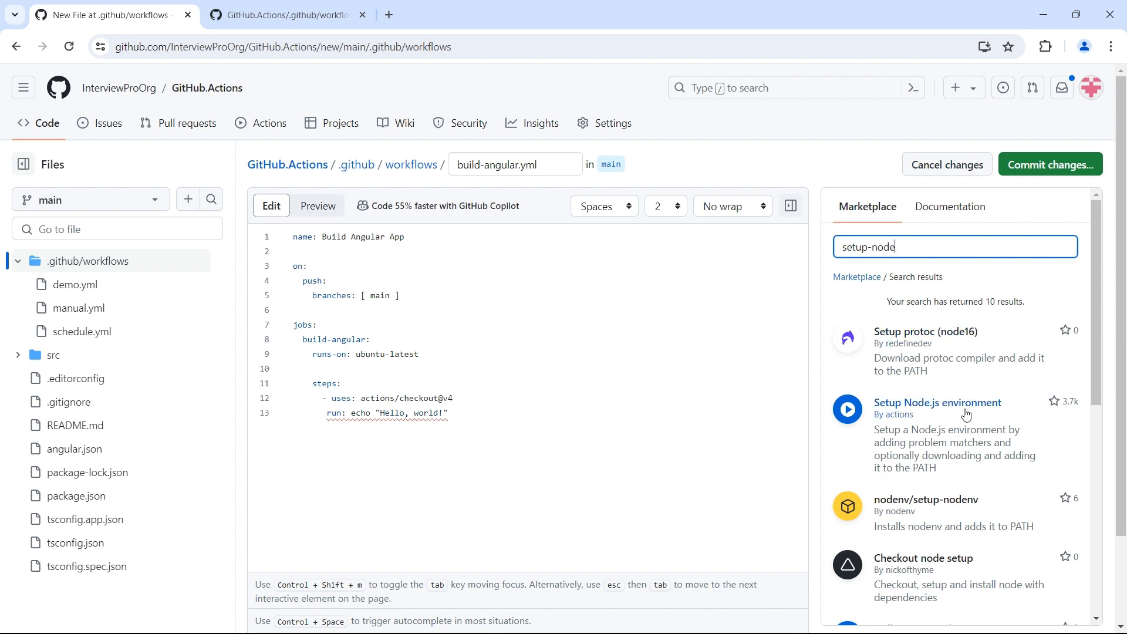
pyautogui.scroll(-3)
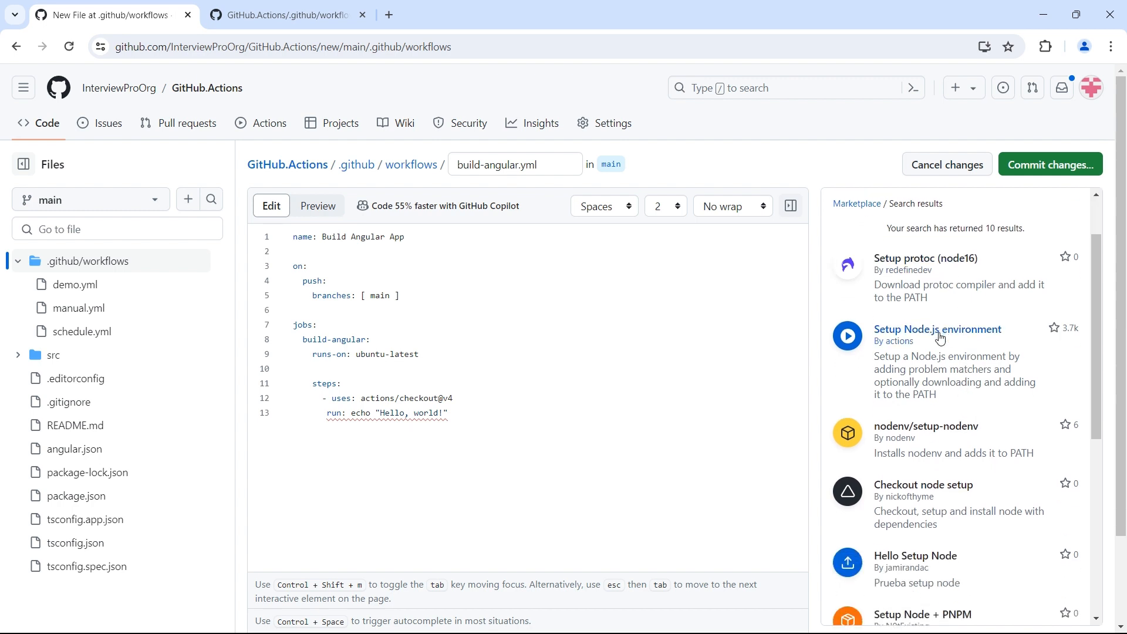
pyautogui.click(938, 329)
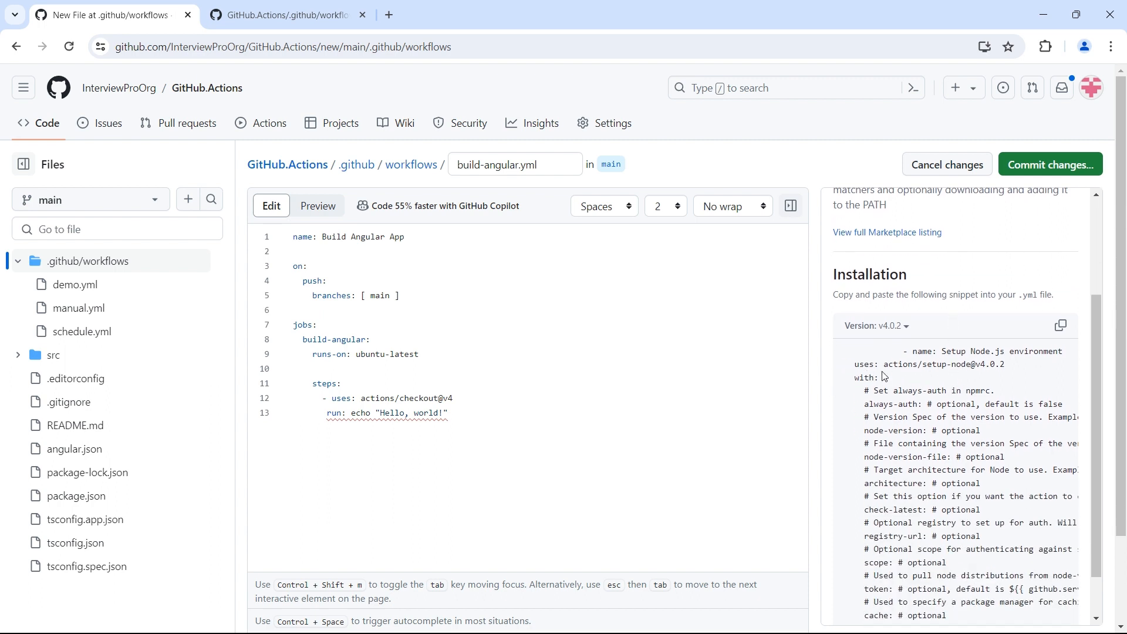
pyautogui.doubleClick(942, 364)
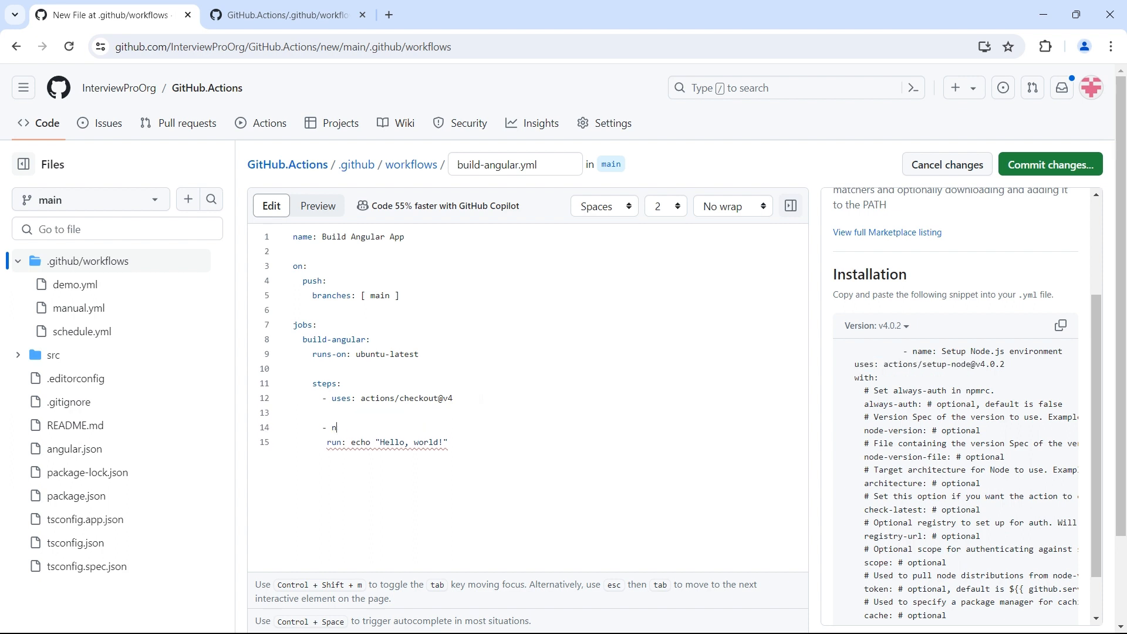
# Write '- name: Setup Node JS' with 'uses: actions/setup-node@v4' below the checkout step
pyautogui.write('ame:')
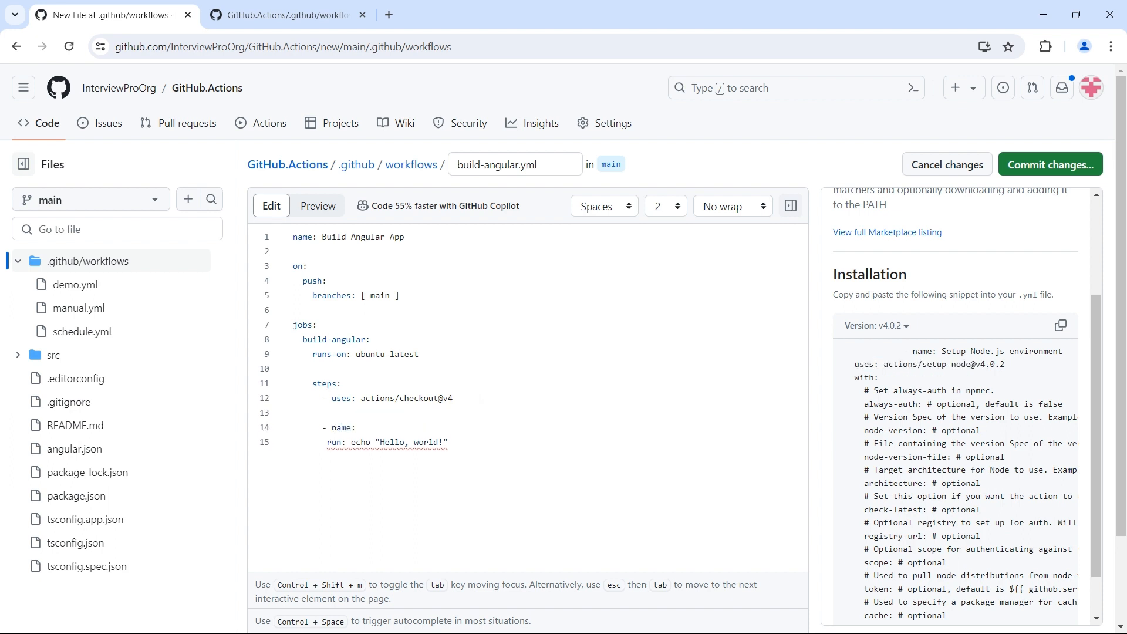
pyautogui.write('Setup-')
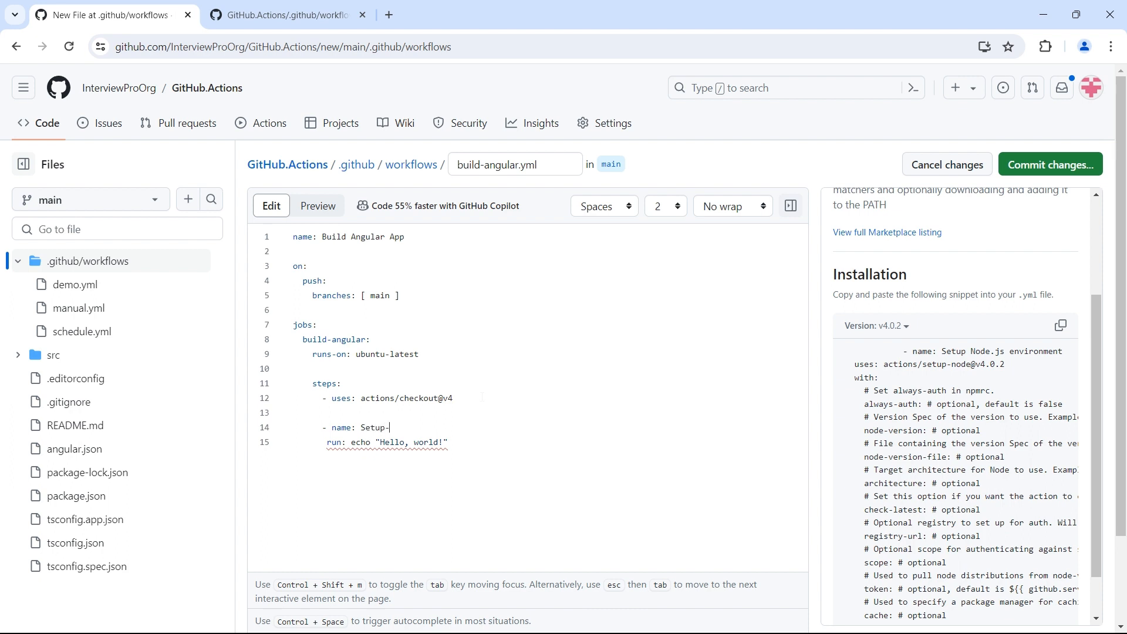
pyautogui.press('Backspace')
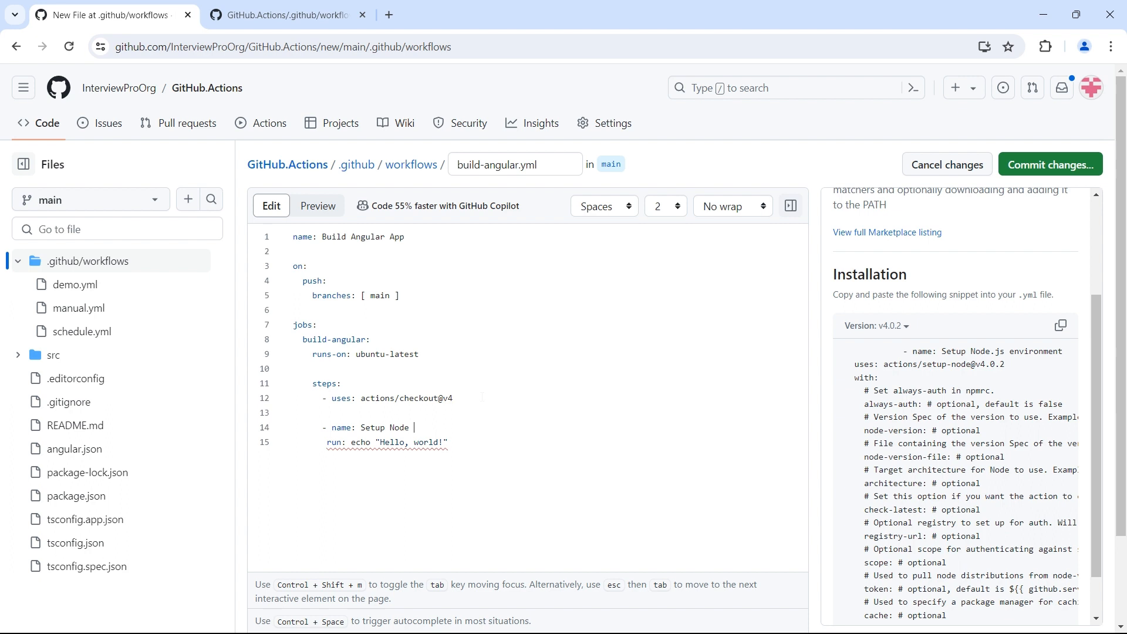
pyautogui.write('JS')
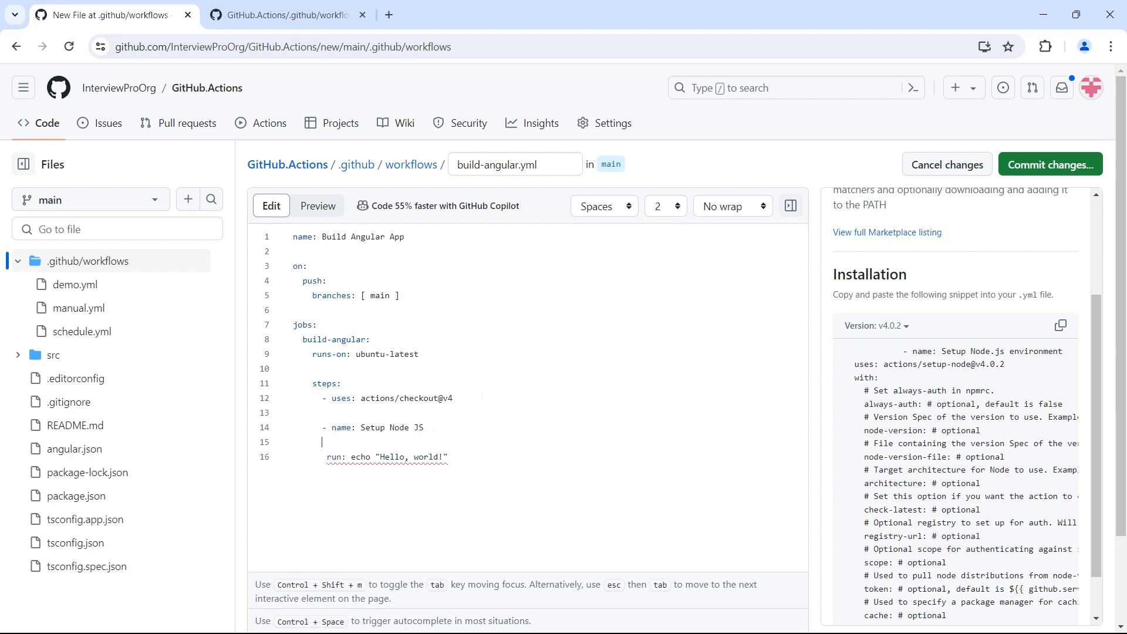
pyautogui.write('uses: actions/setup-node@v4')
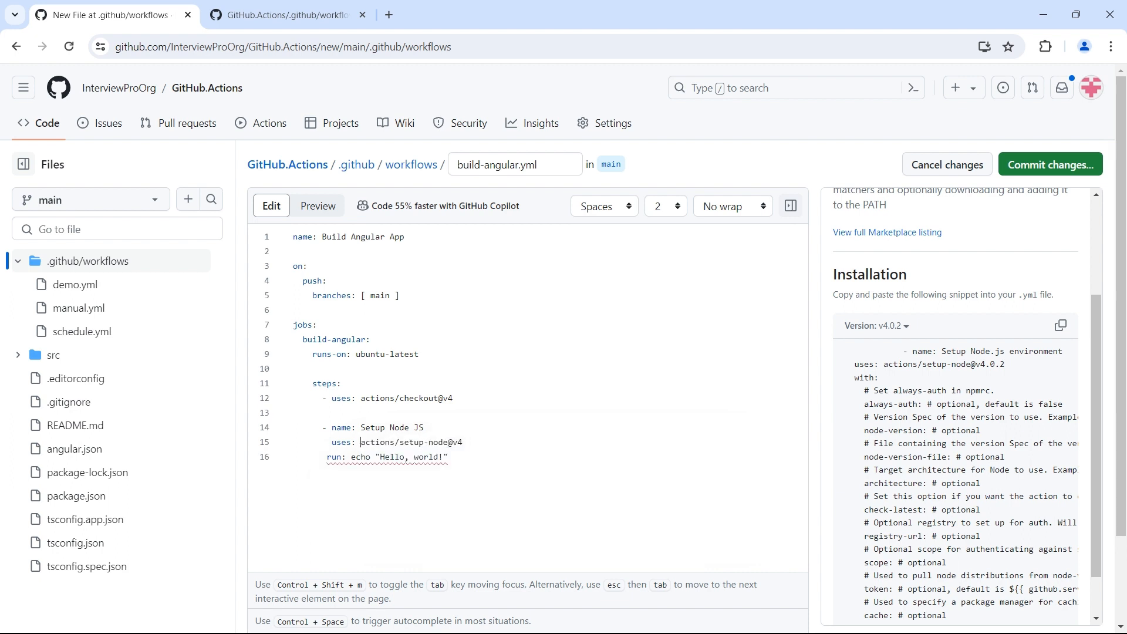
pyautogui.doubleClick(377, 442)
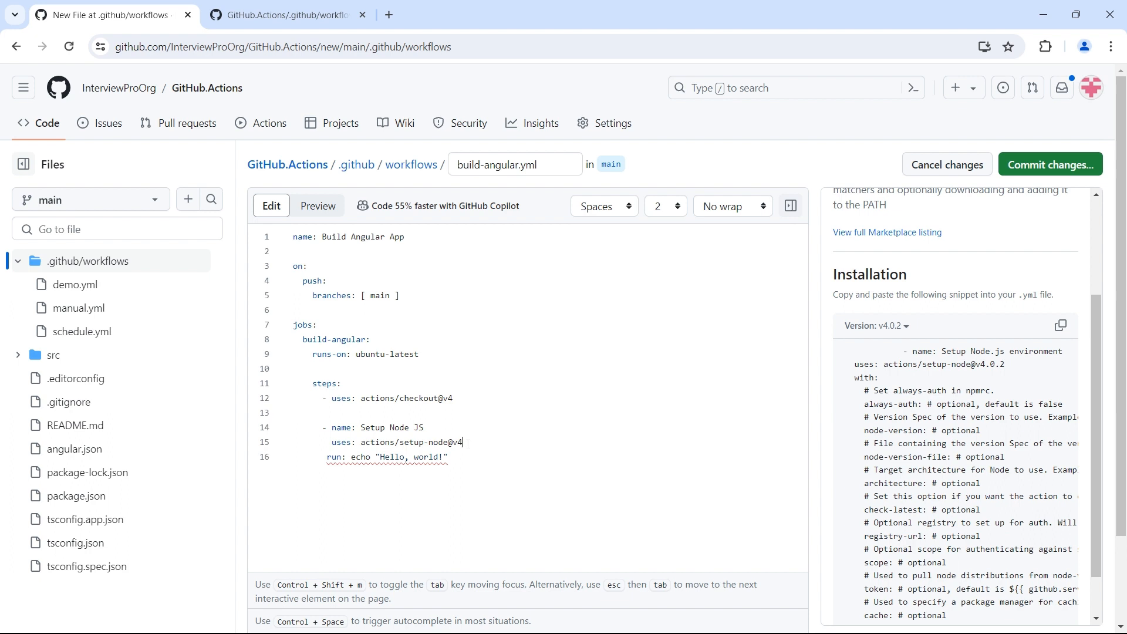
pyautogui.doubleClick(412, 442)
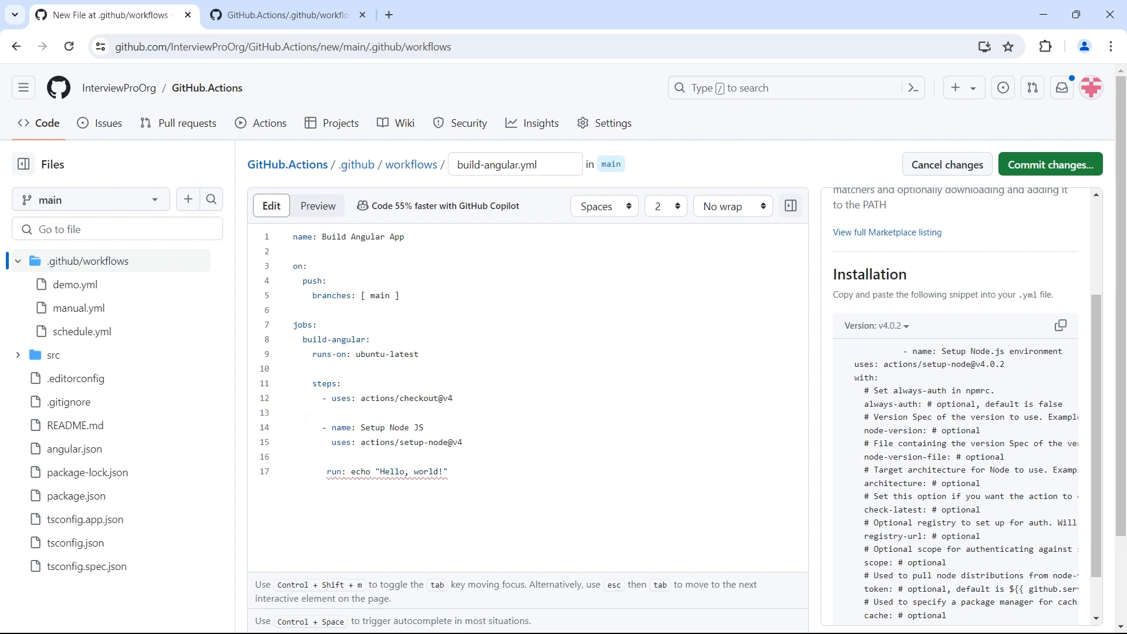
# Add 'with: node-version: 18.x' under the setup-node step
pyautogui.write('wit')
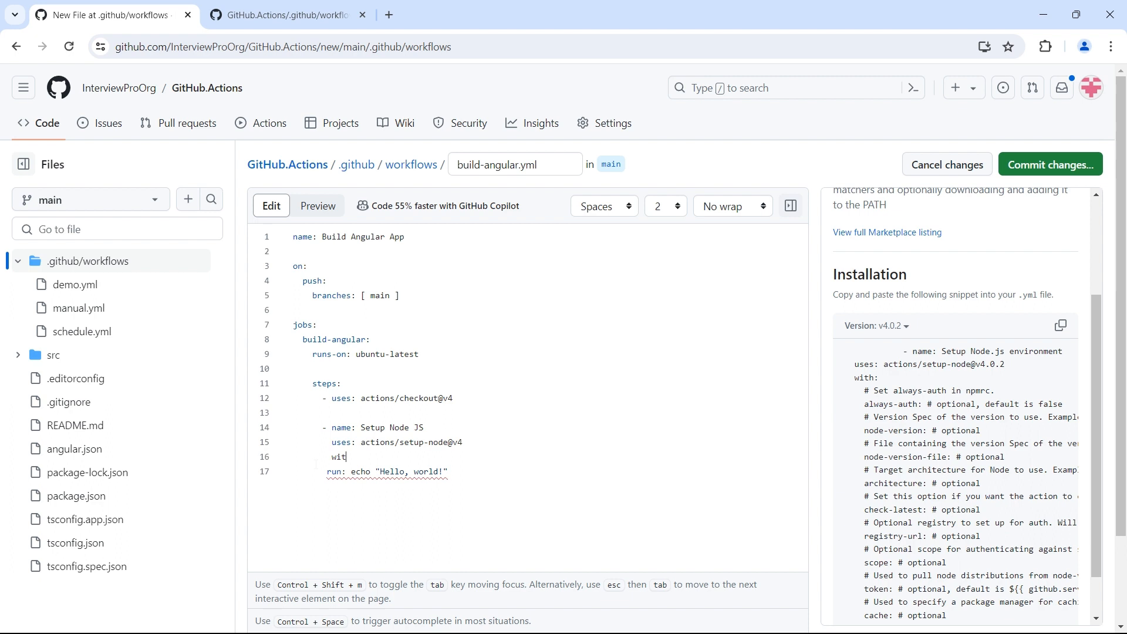
pyautogui.write('h:')
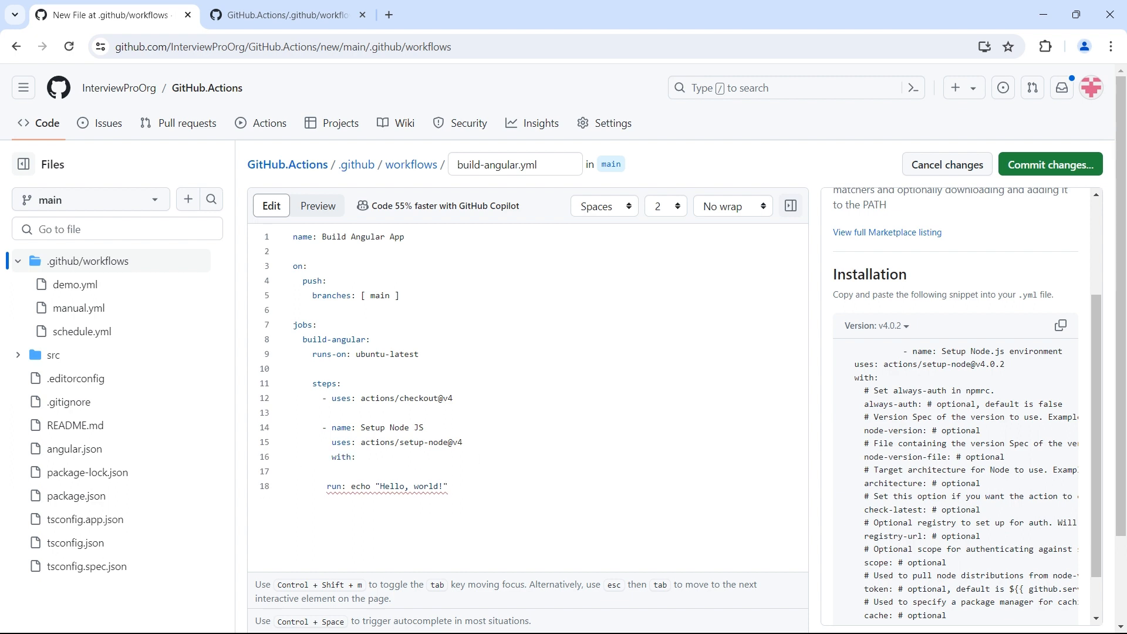
pyautogui.doubleClick(895, 430)
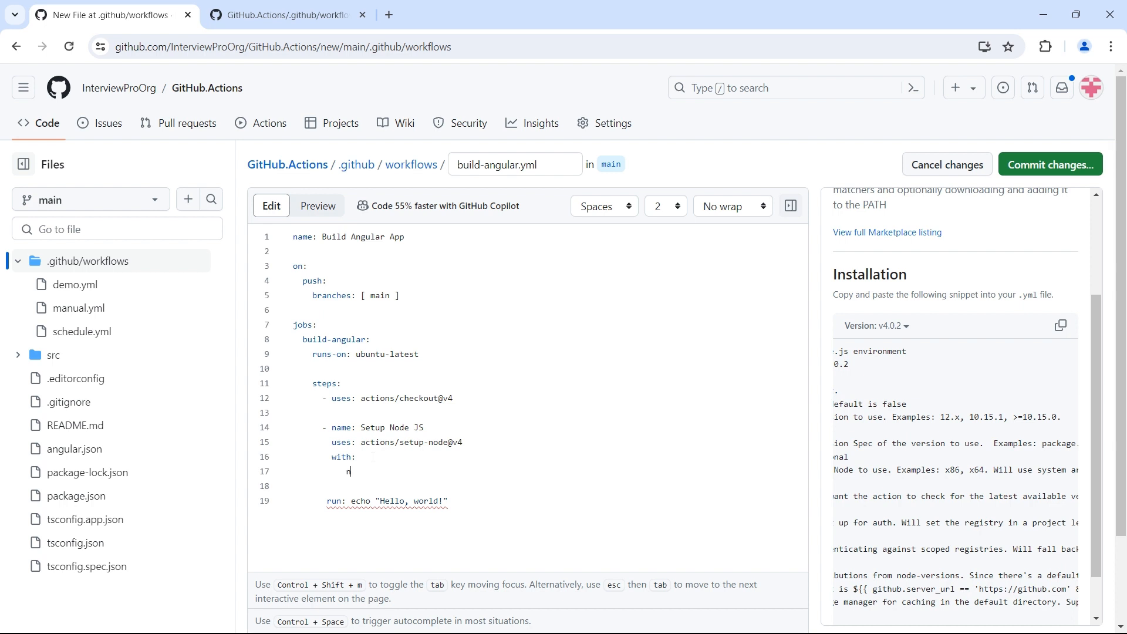
pyautogui.write('ode-ver')
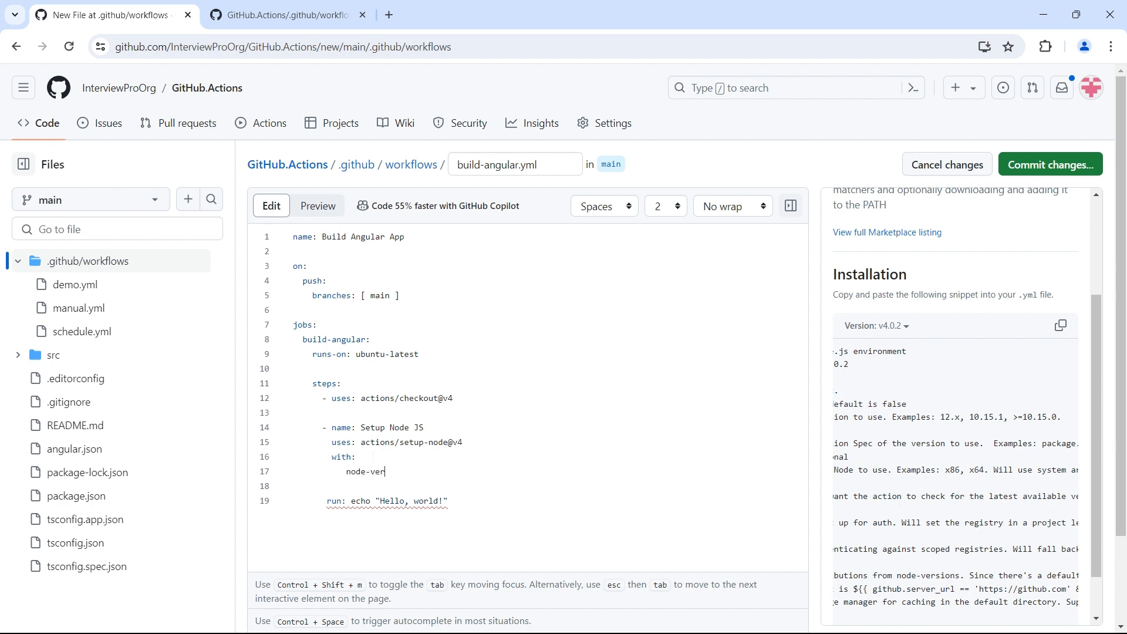
pyautogui.write('sion:')
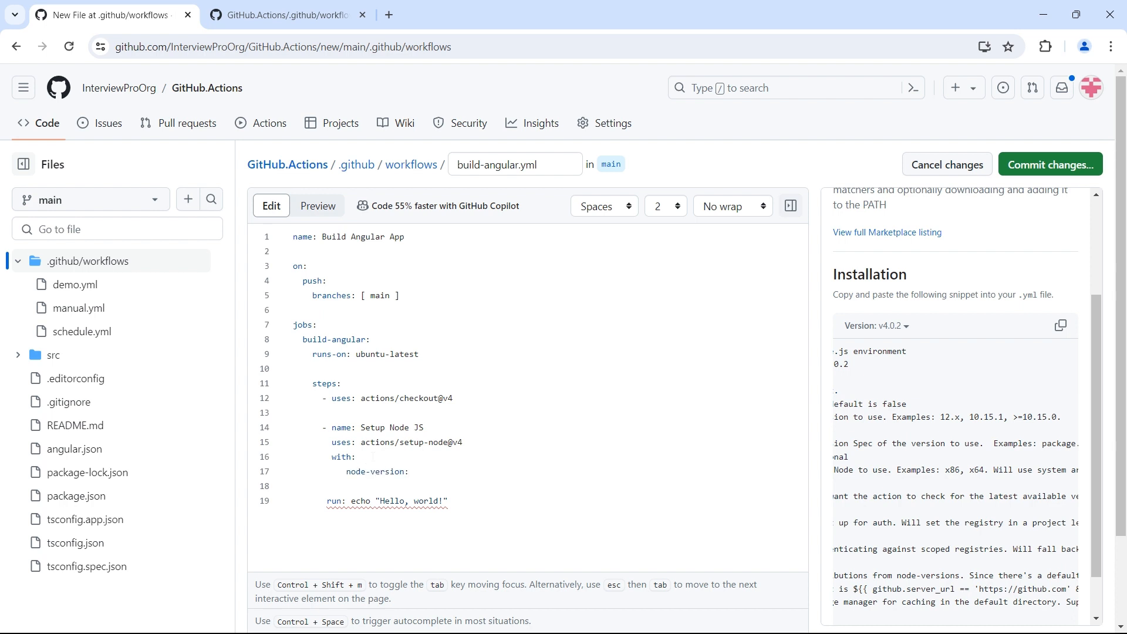
pyautogui.write('18.x')
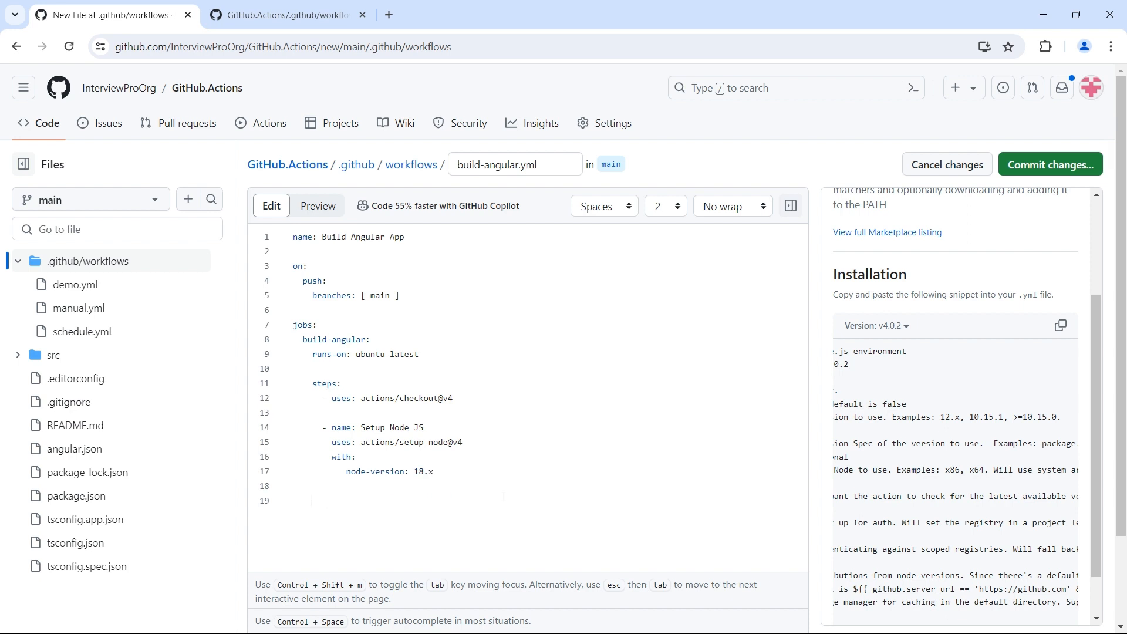
# Add an 'Install dependencies' step with 'run: npm install'
pyautogui.write('- name')
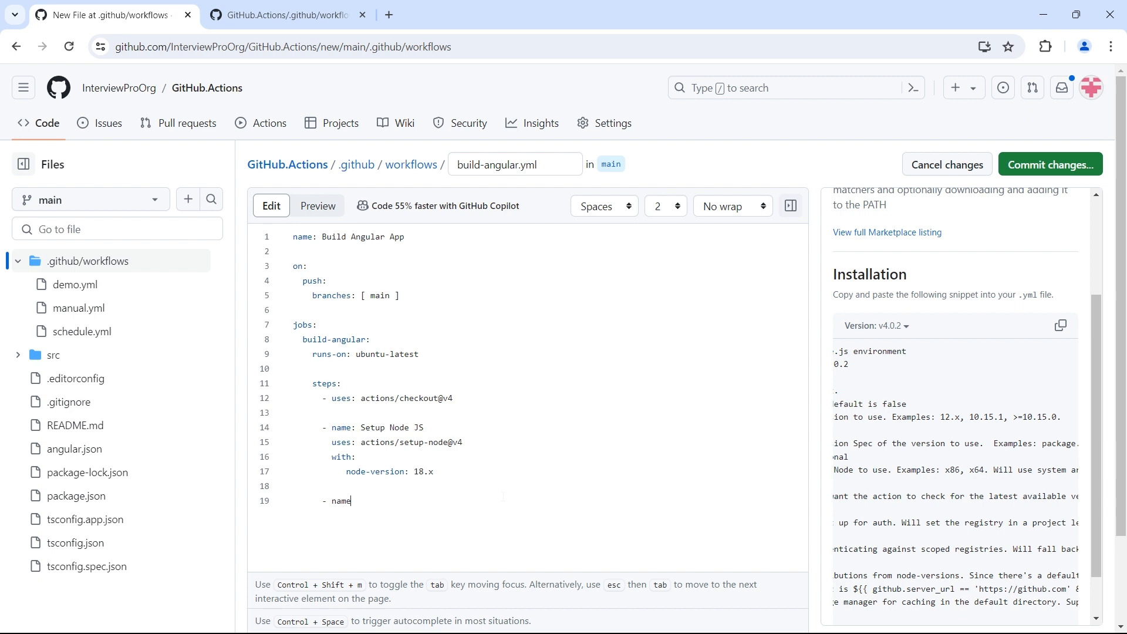
pyautogui.write(': Ins')
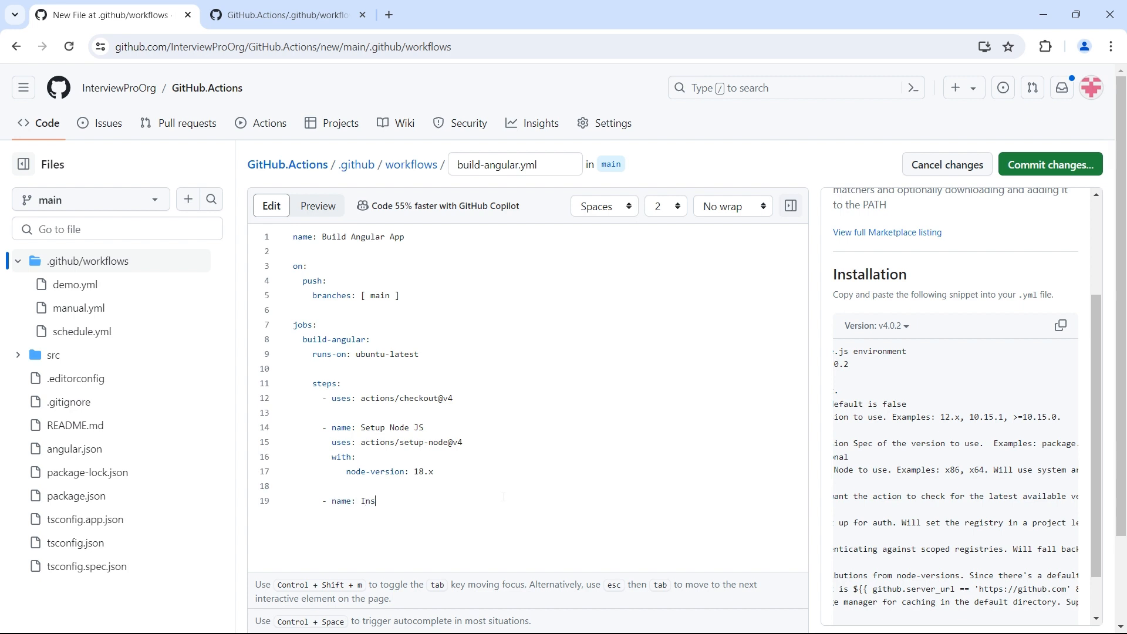
pyautogui.write('tall depende')
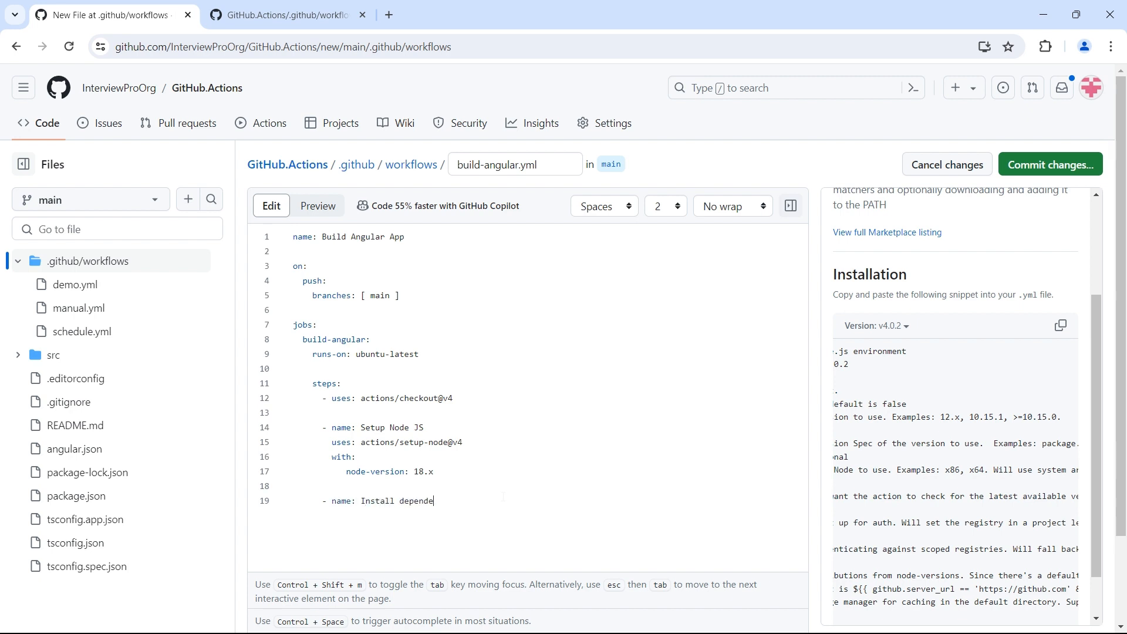
pyautogui.write('ncies')
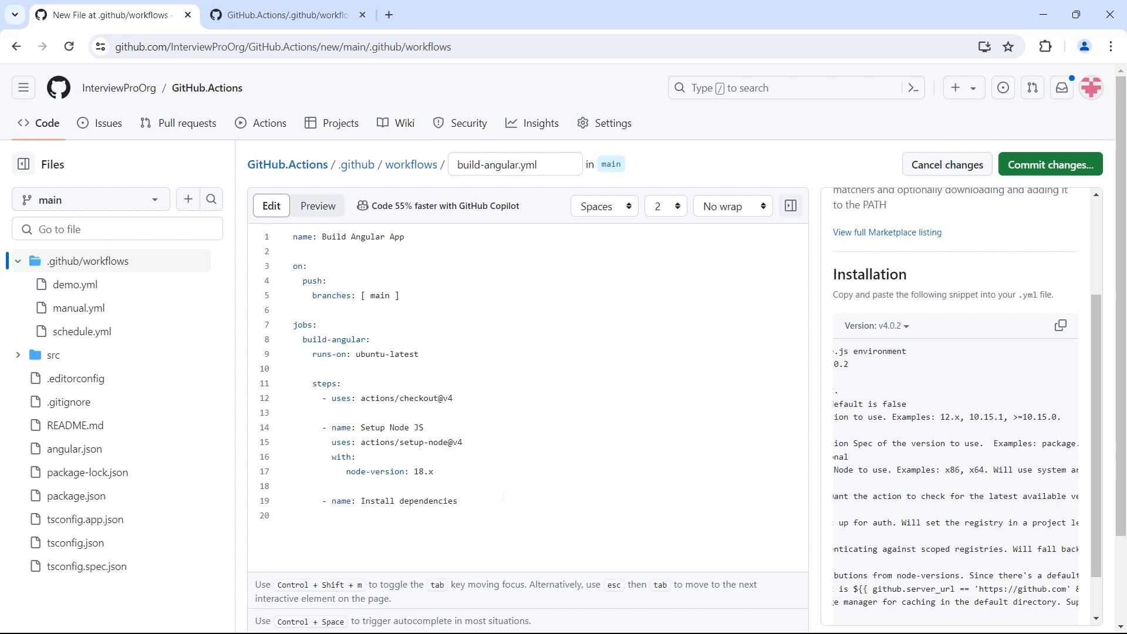
pyautogui.write('ru')
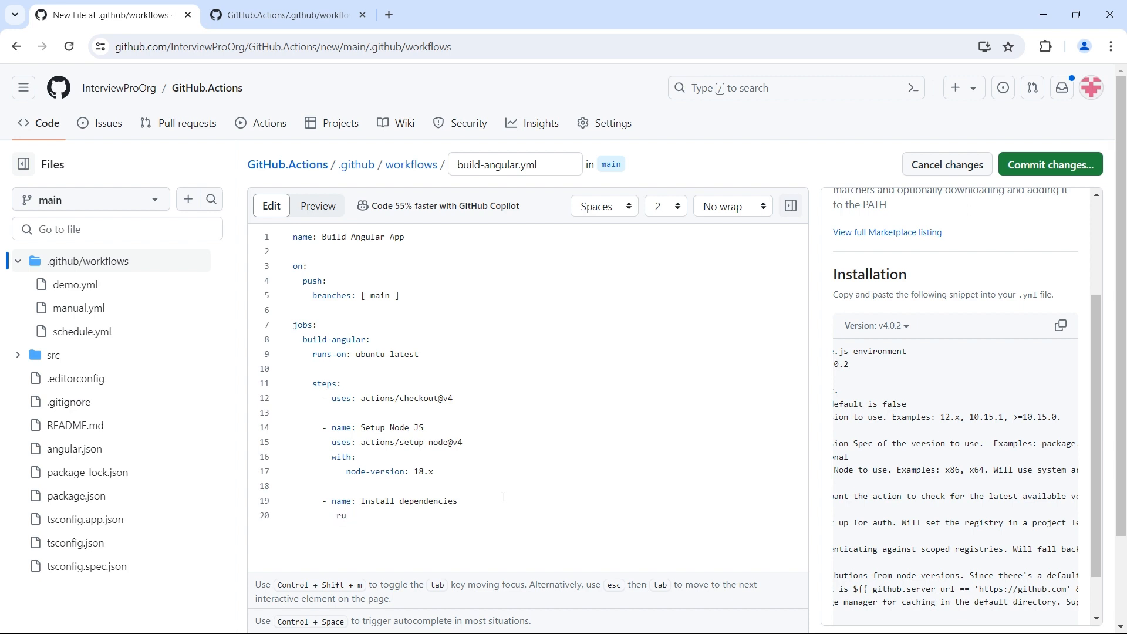
pyautogui.write('nL')
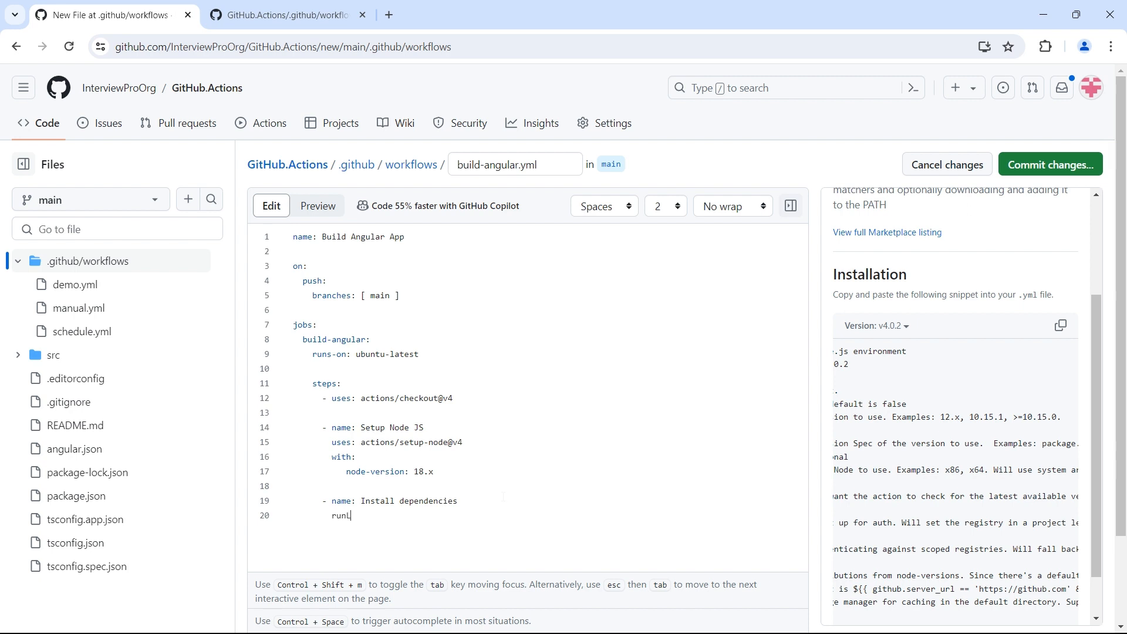
pyautogui.write(':')
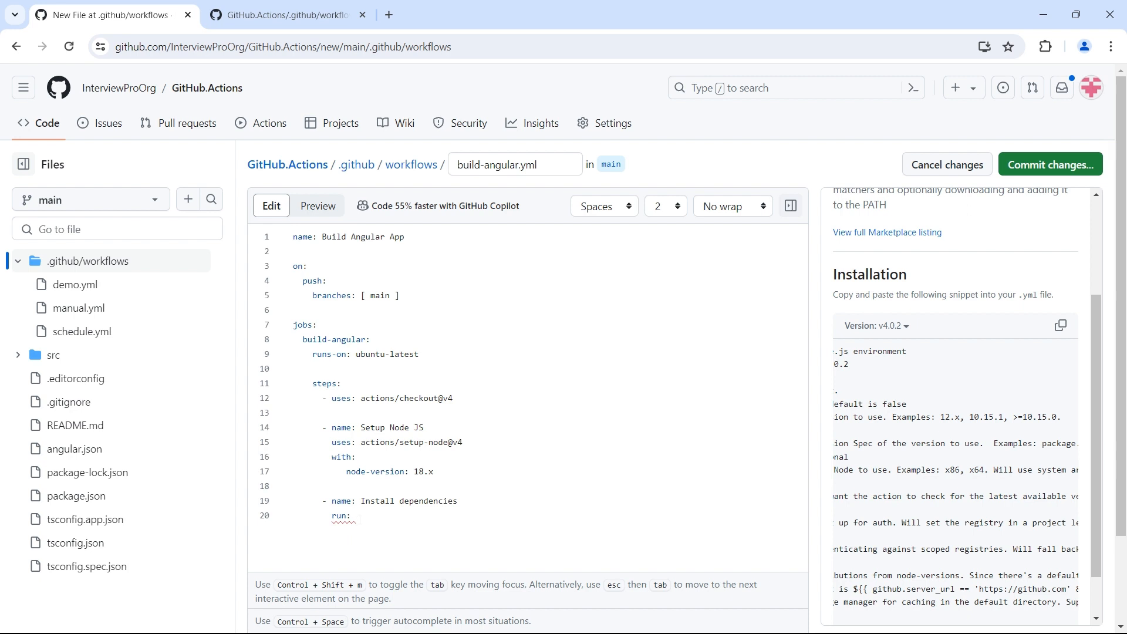
pyautogui.write('npm insta')
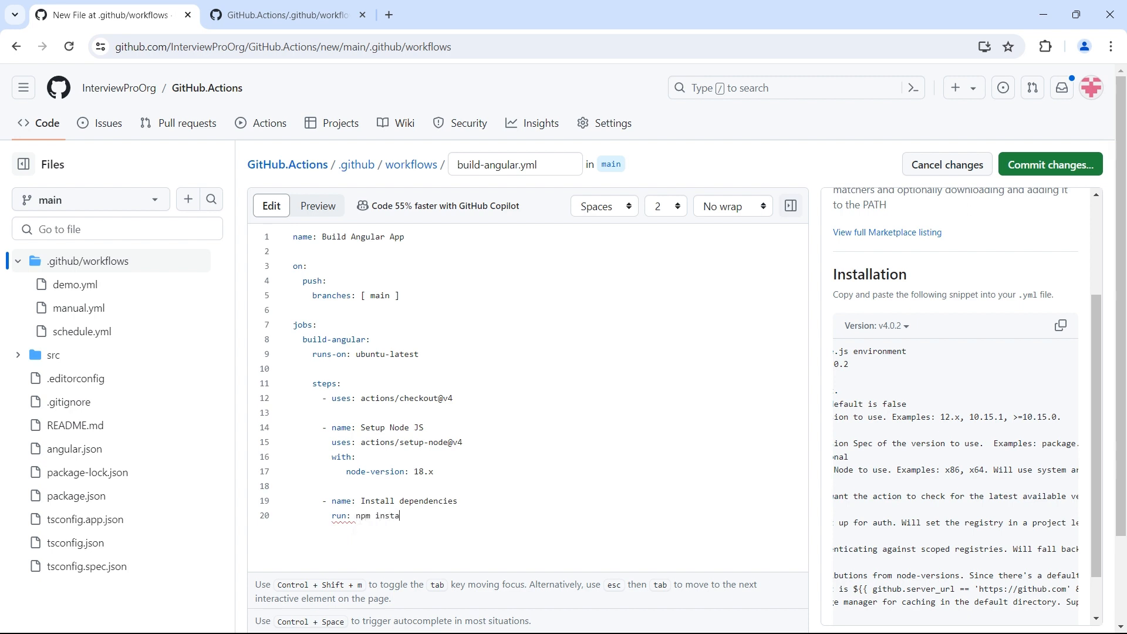
pyautogui.write('ll')
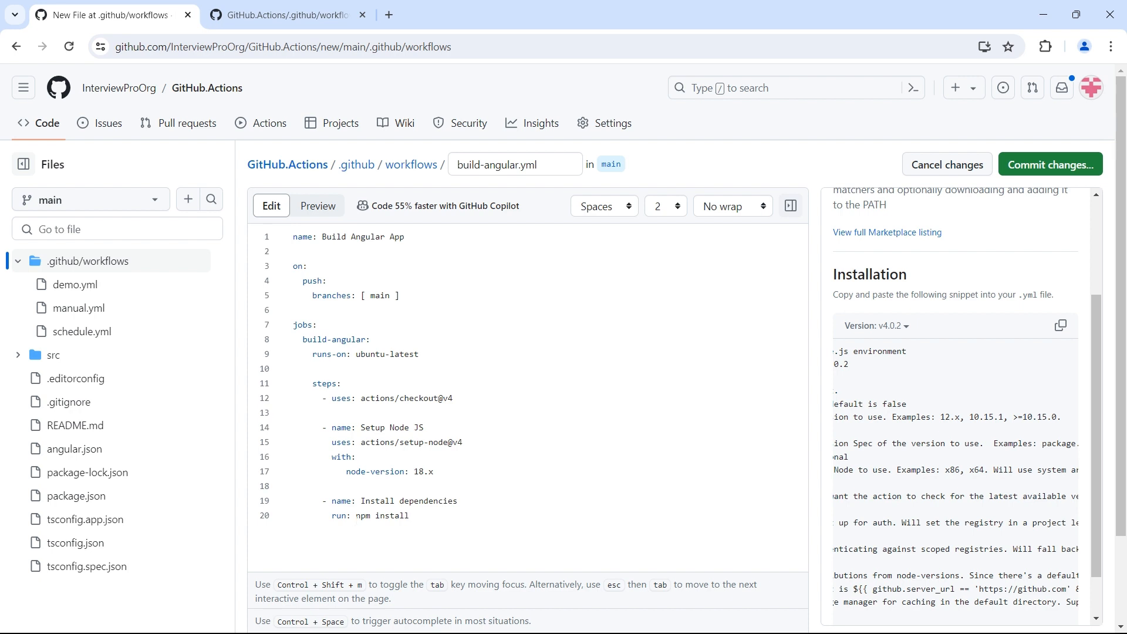
pyautogui.press('Enter')
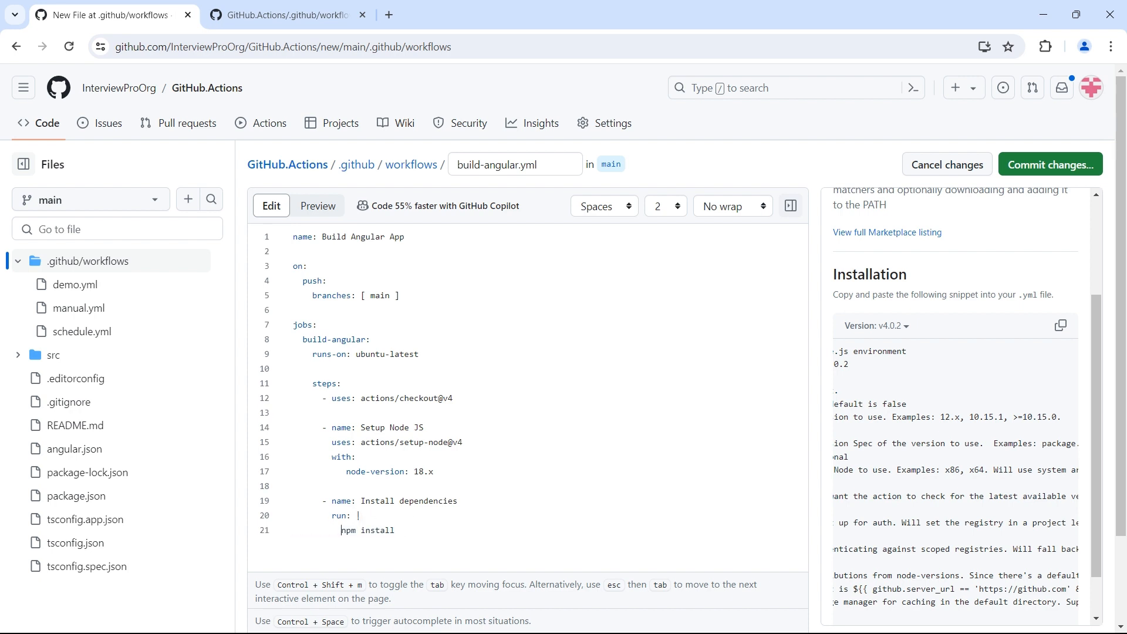
pyautogui.press('Backspace')
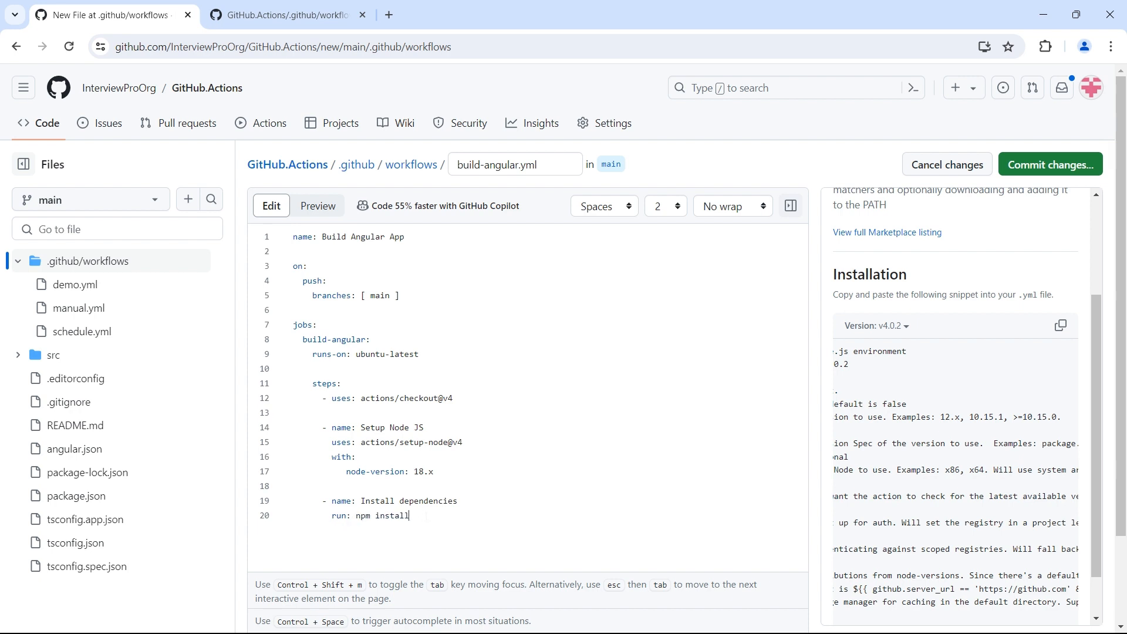
pyautogui.press('Enter')
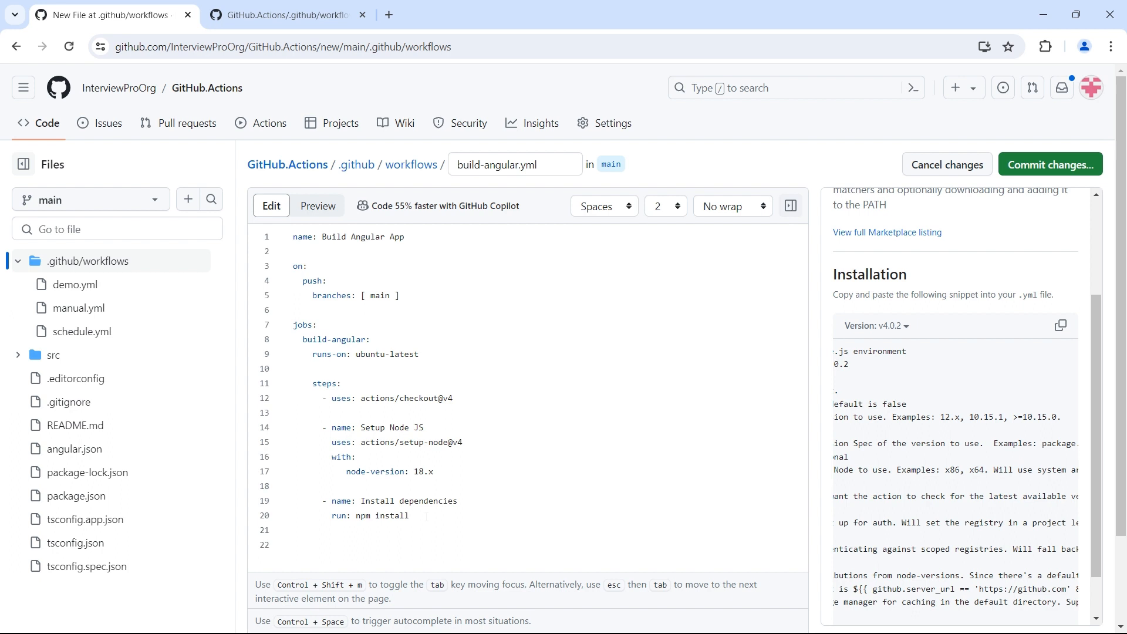
# Add a '- name: Build' step with 'run: npm run build' after Install dependencies
pyautogui.write('- name:')
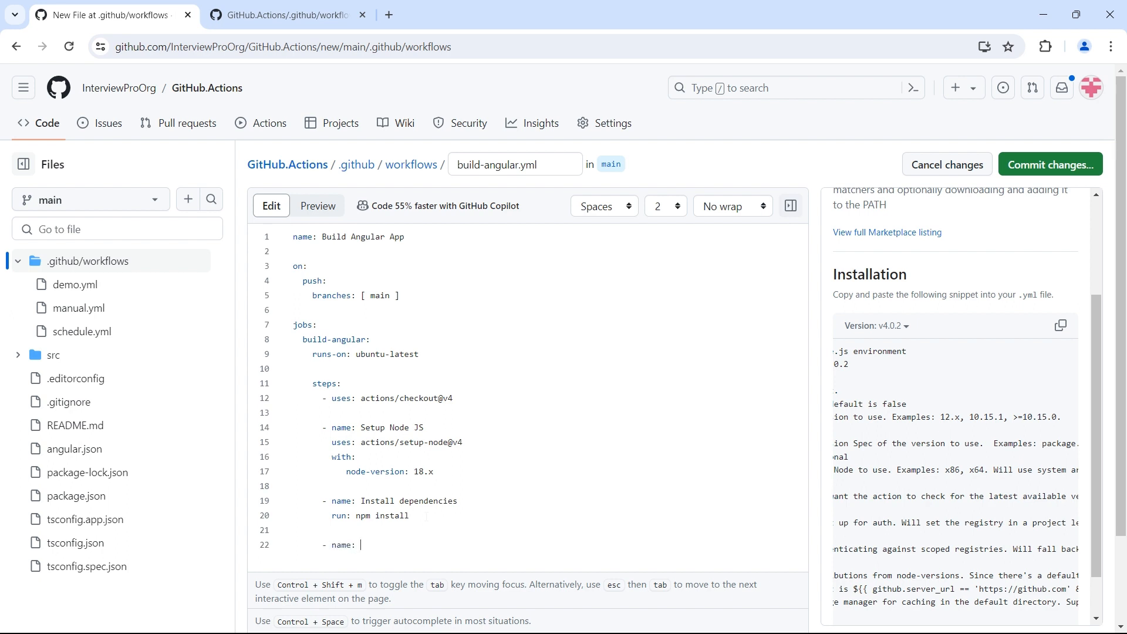
pyautogui.write('Build')
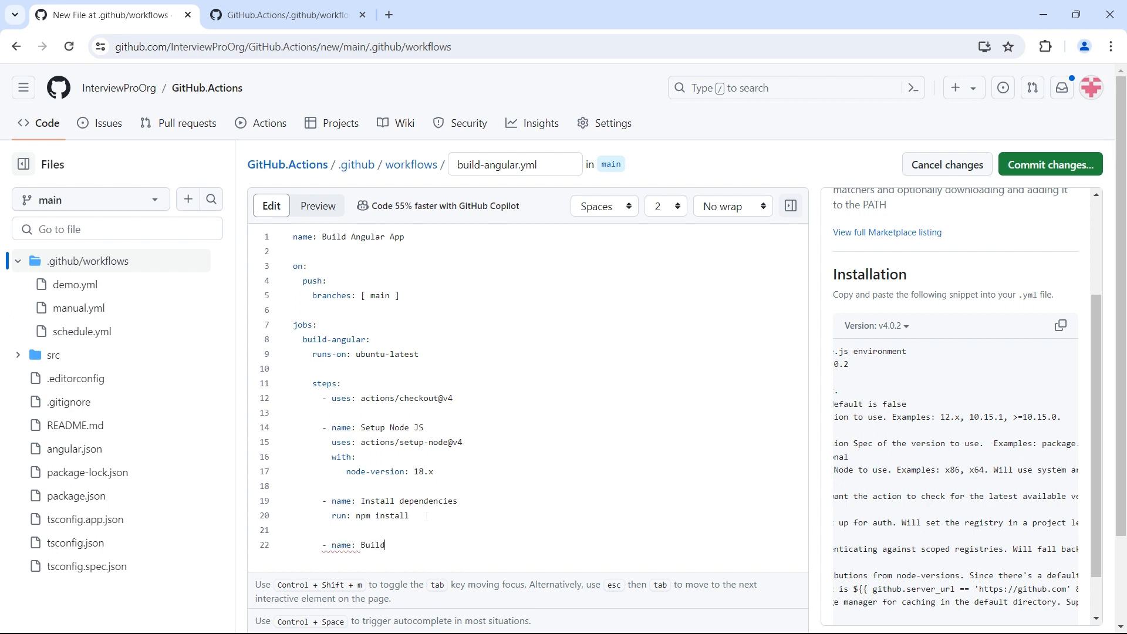
pyautogui.write('ru')
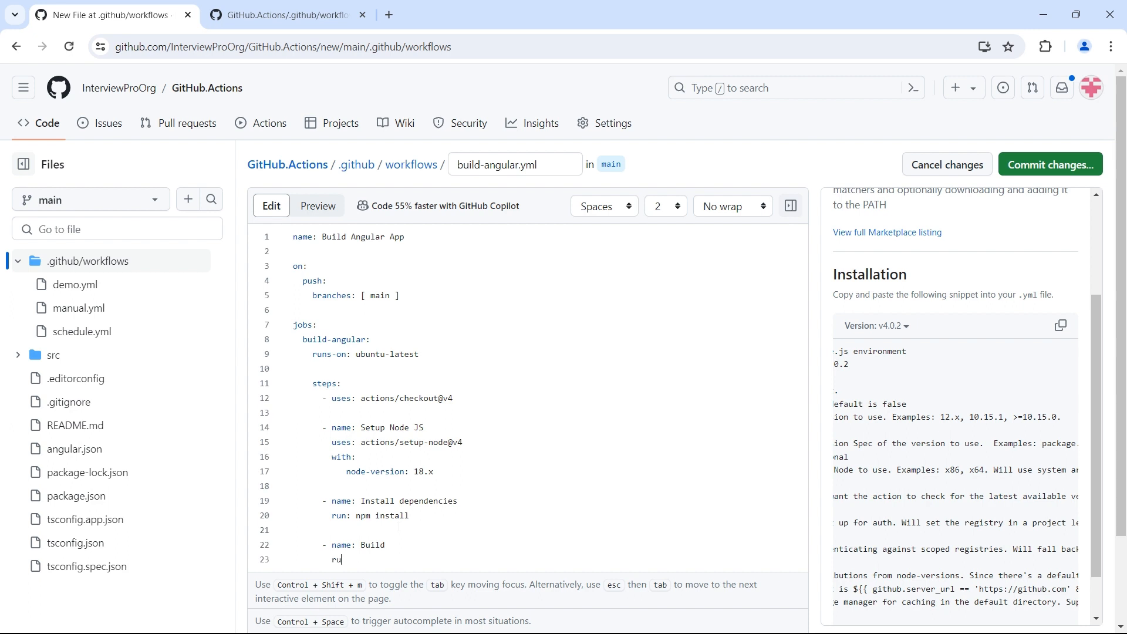
pyautogui.write('n:')
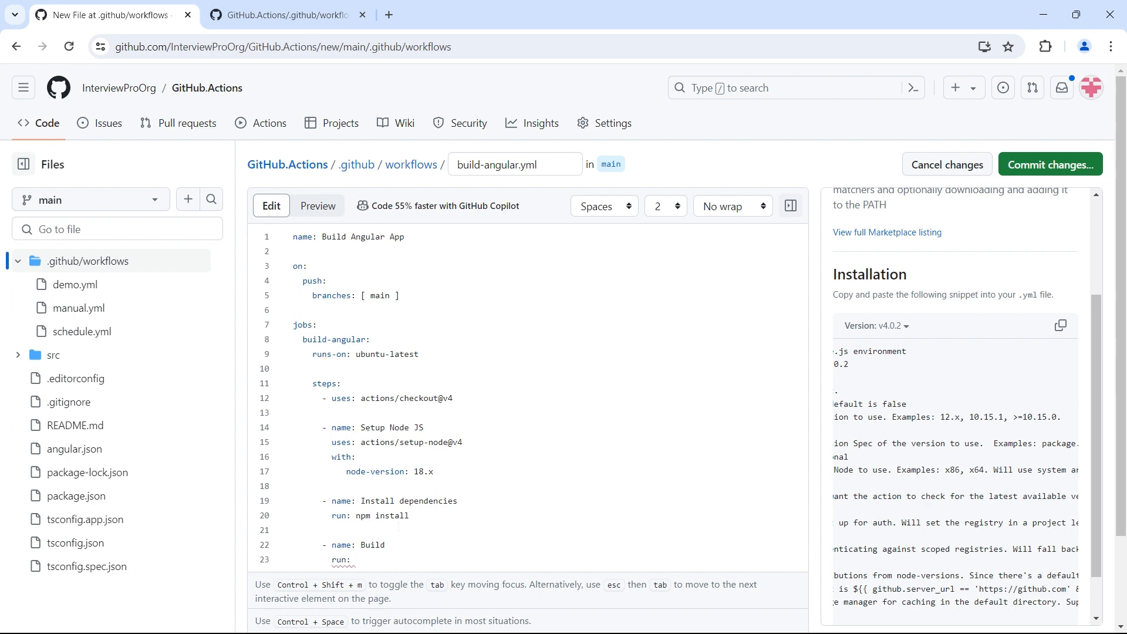
pyautogui.write('npm run')
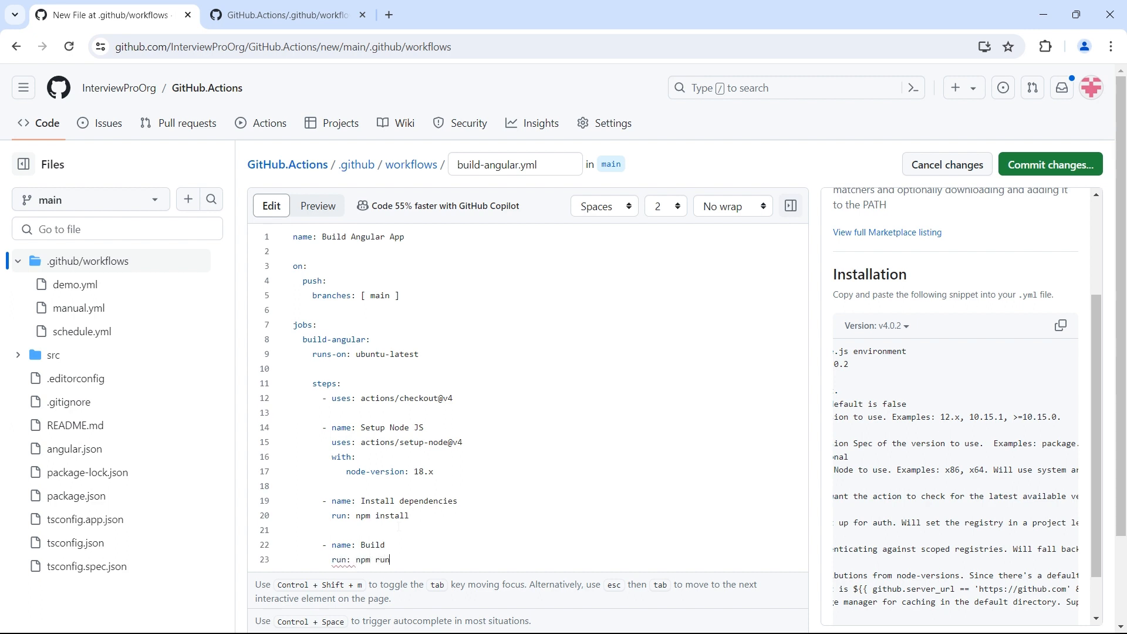
pyautogui.write('build')
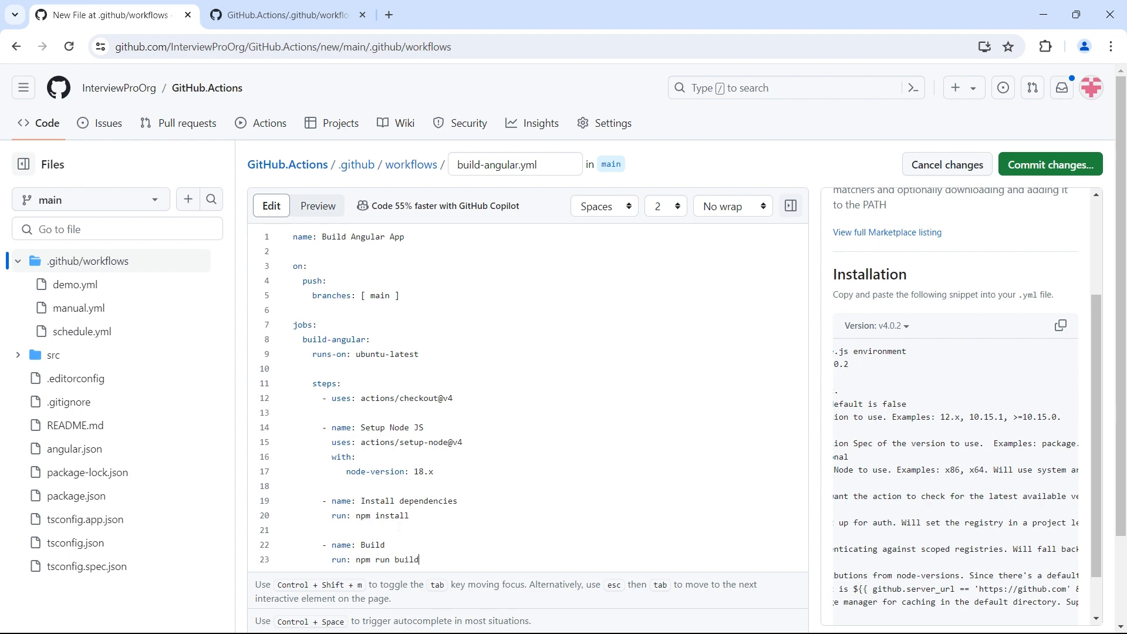
pyautogui.scroll(-3)
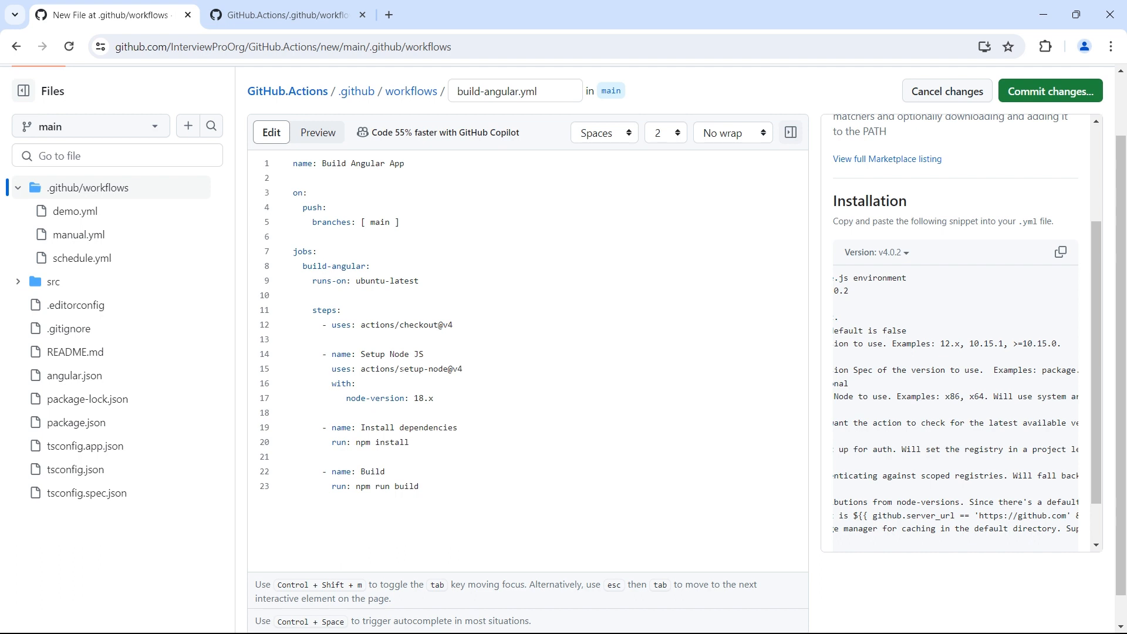
# Review the YAML, highlighting node-version 18.x, npm install, Build and npm run build
pyautogui.click(406, 398)
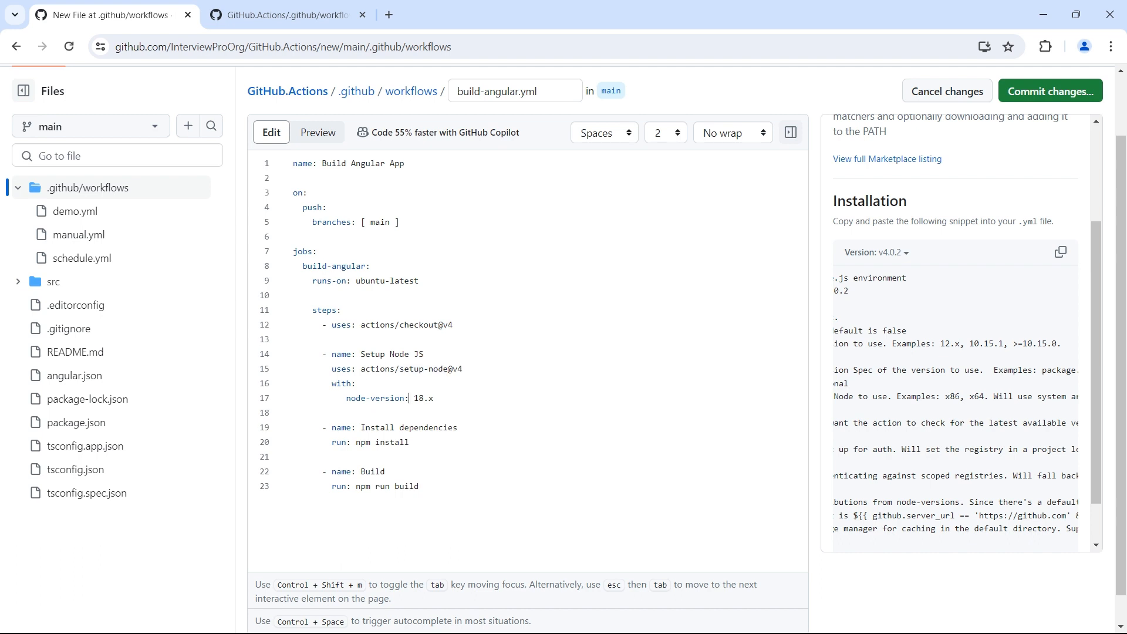
pyautogui.doubleClick(374, 398)
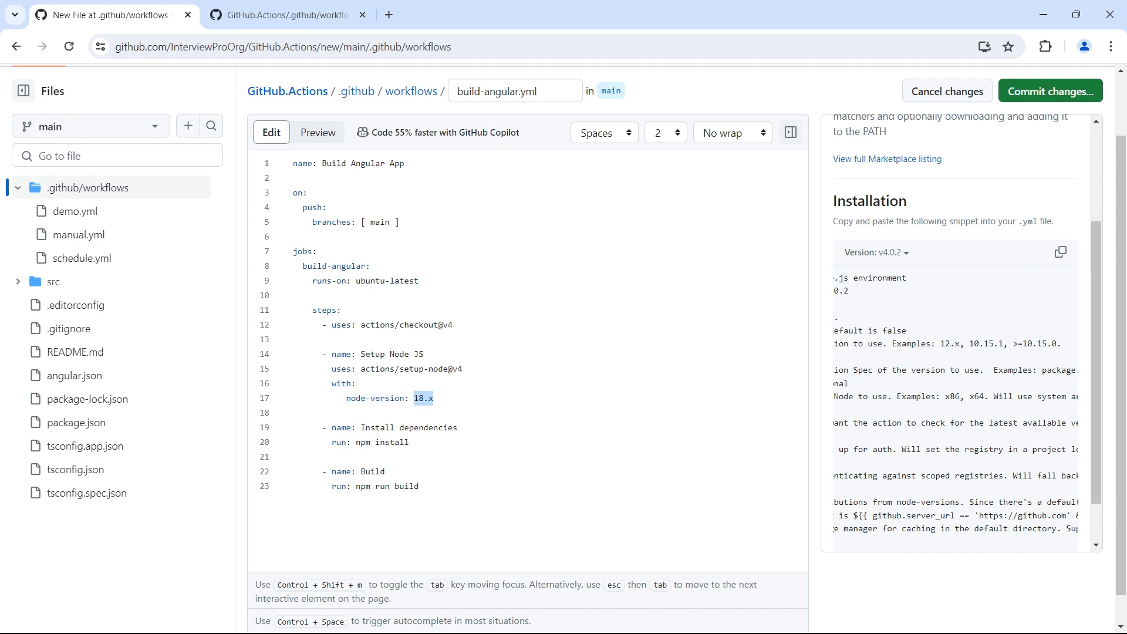
pyautogui.doubleClick(408, 427)
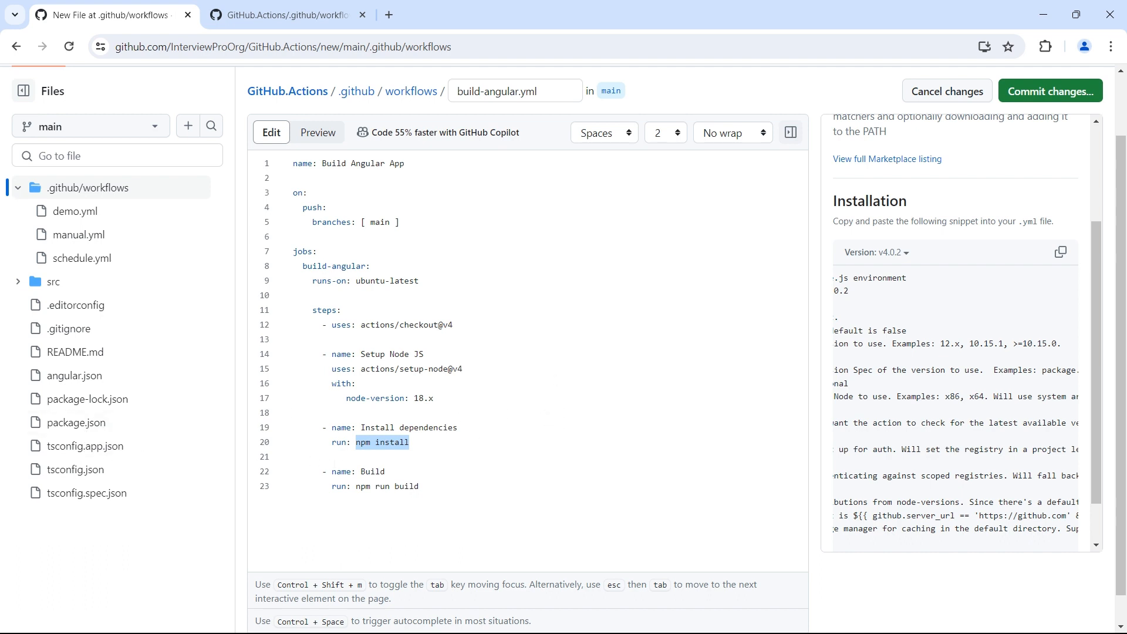
pyautogui.doubleClick(373, 471)
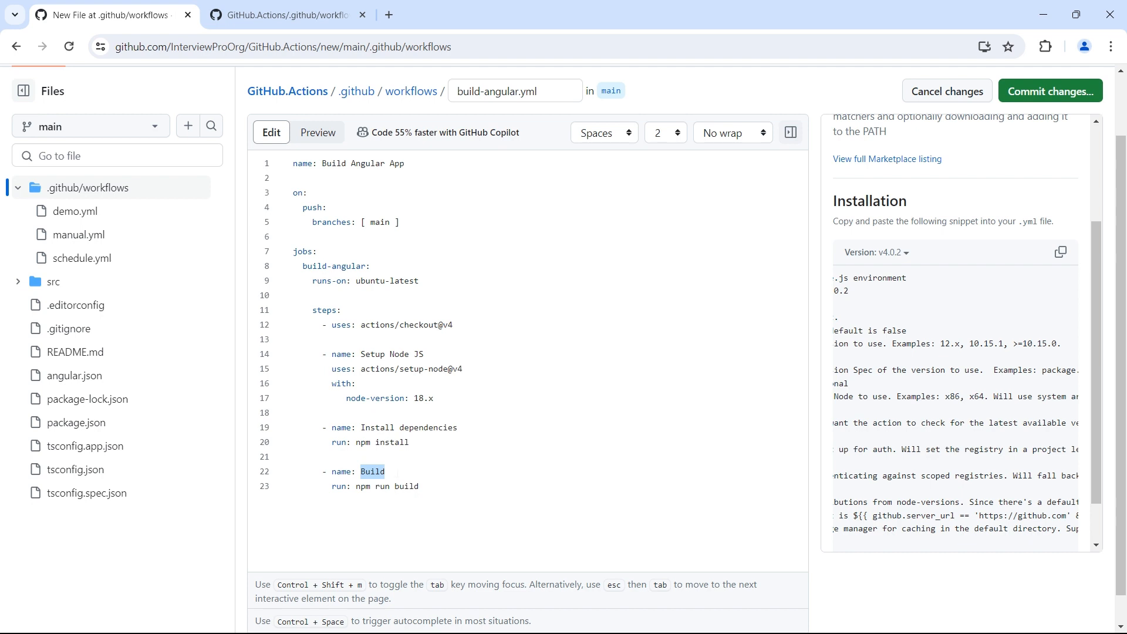
pyautogui.doubleClick(382, 486)
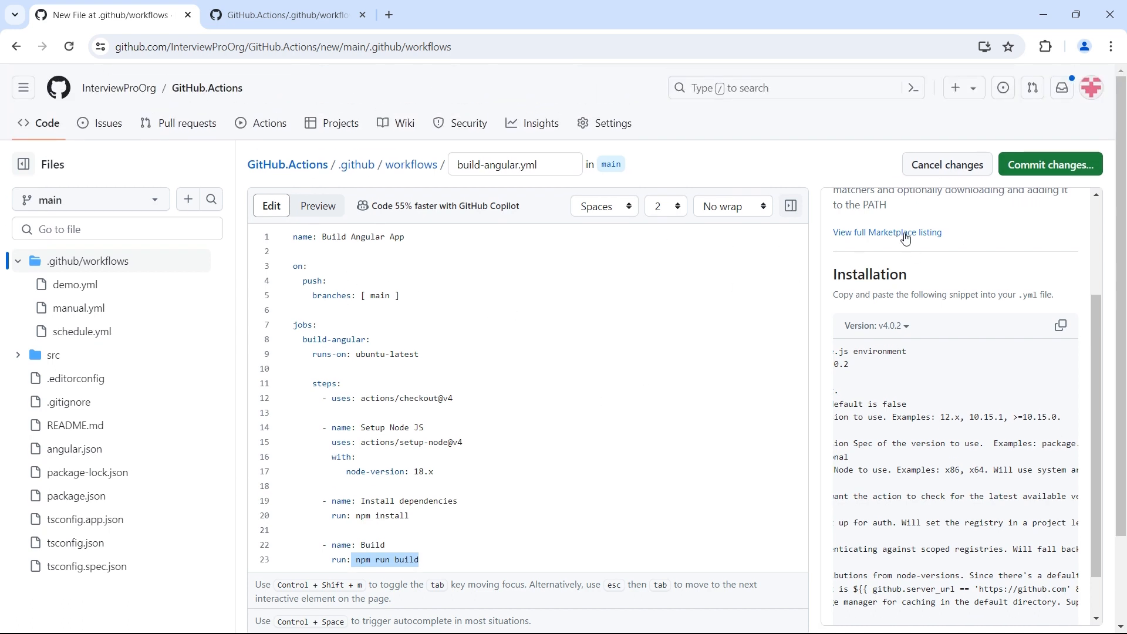
# Commit build-angular.yml directly to main and view the repository's Actions runs
pyautogui.click(1050, 163)
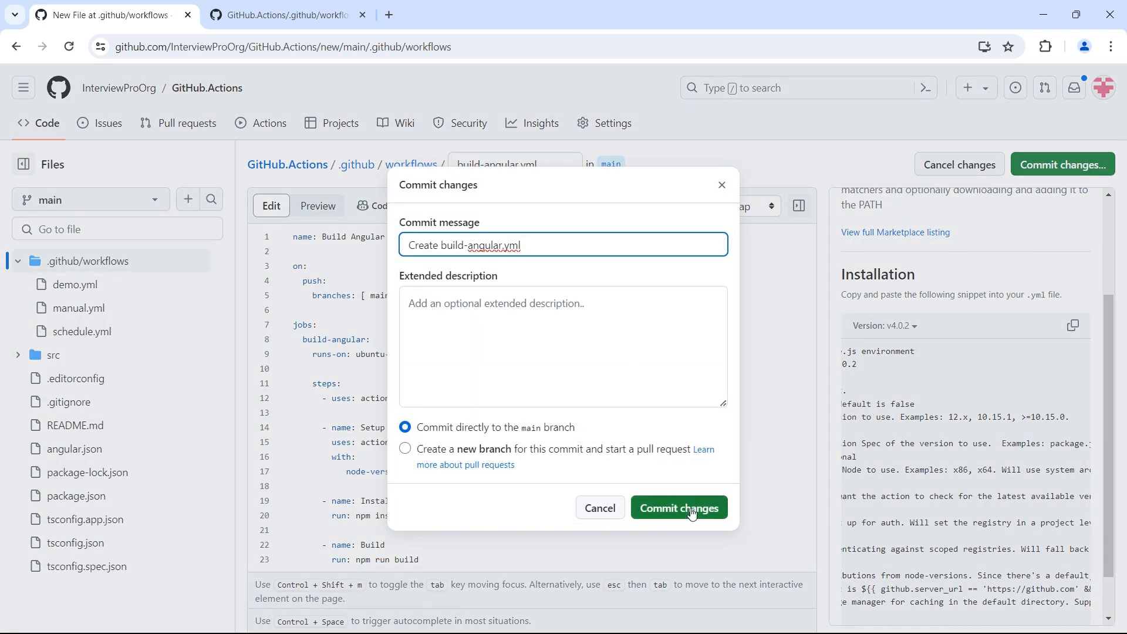
pyautogui.click(680, 507)
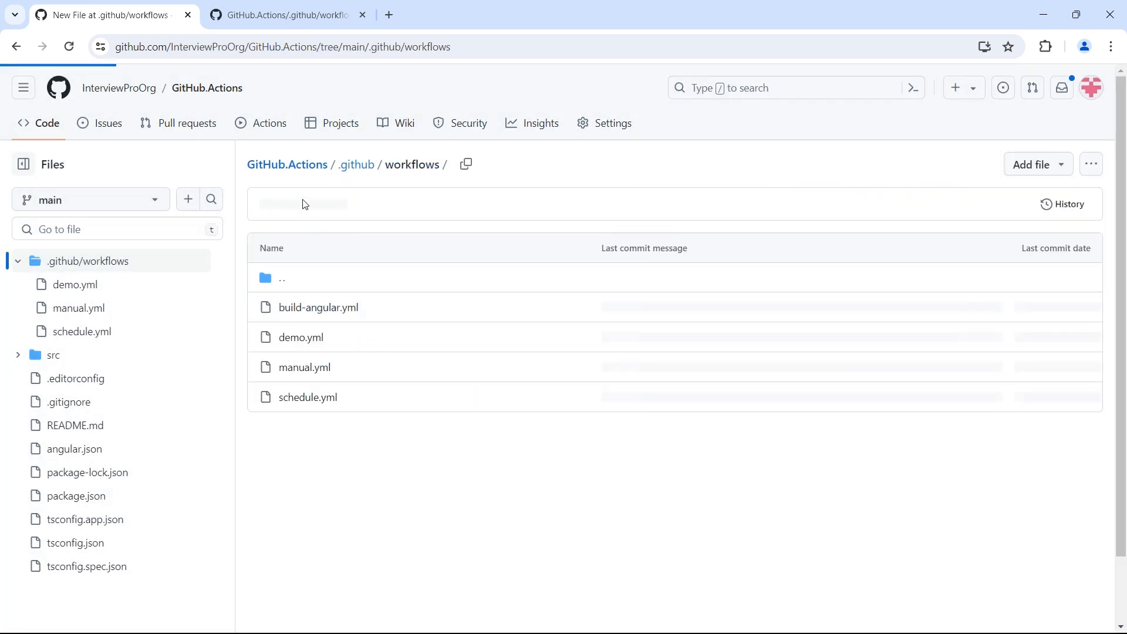
pyautogui.click(269, 122)
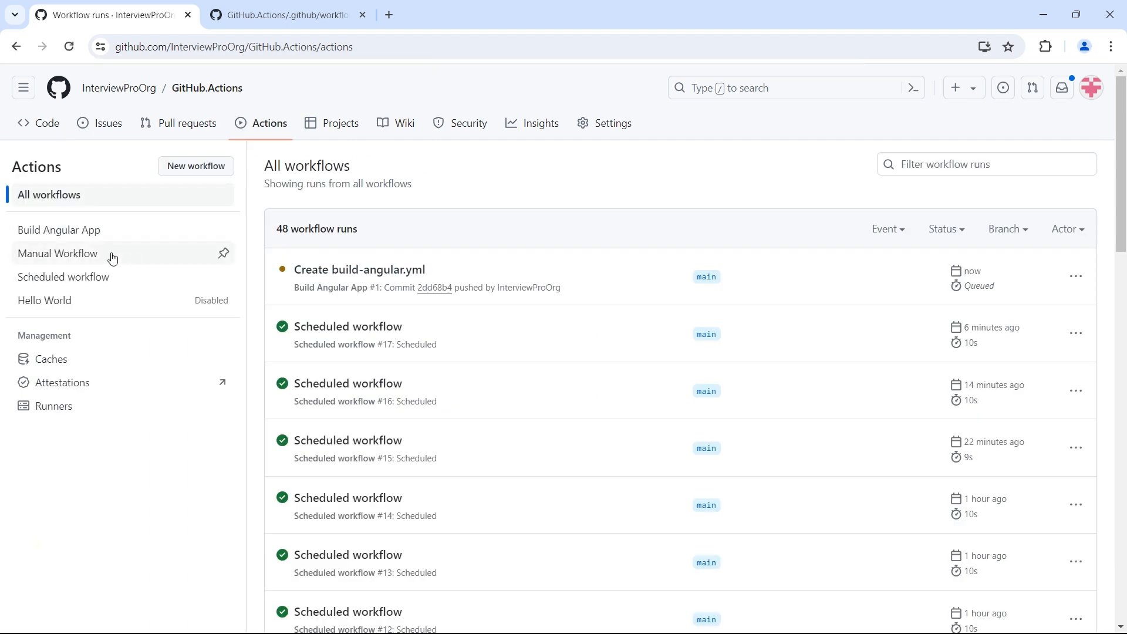
# Filter to Build Angular App, open the 'Create build-angular.yml' run and its build-angular job
pyautogui.click(58, 230)
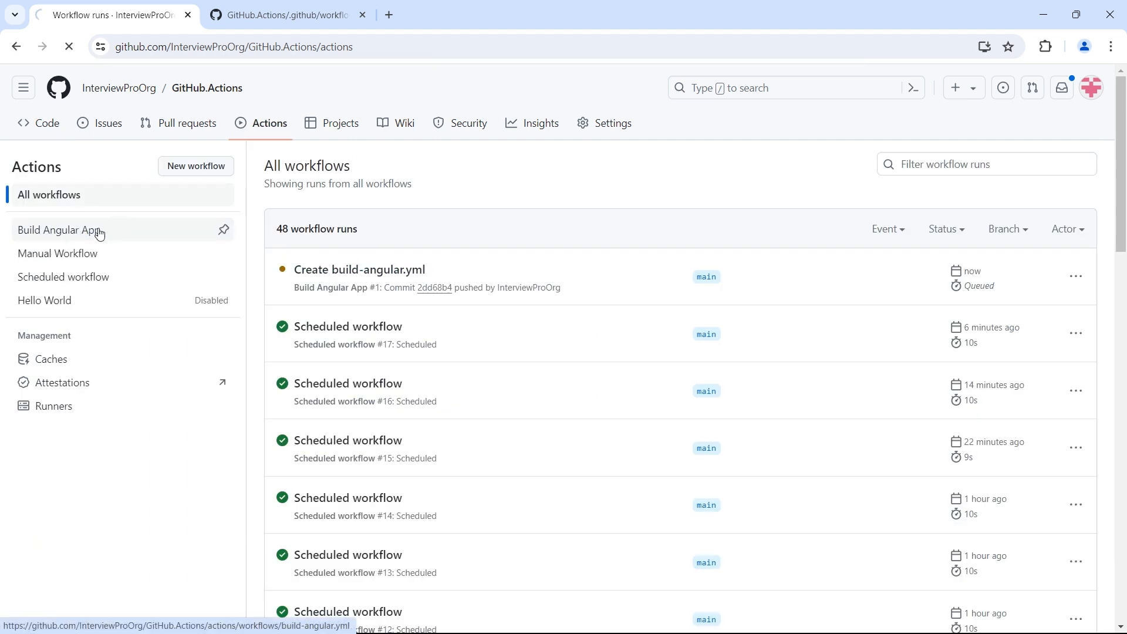
pyautogui.click(61, 230)
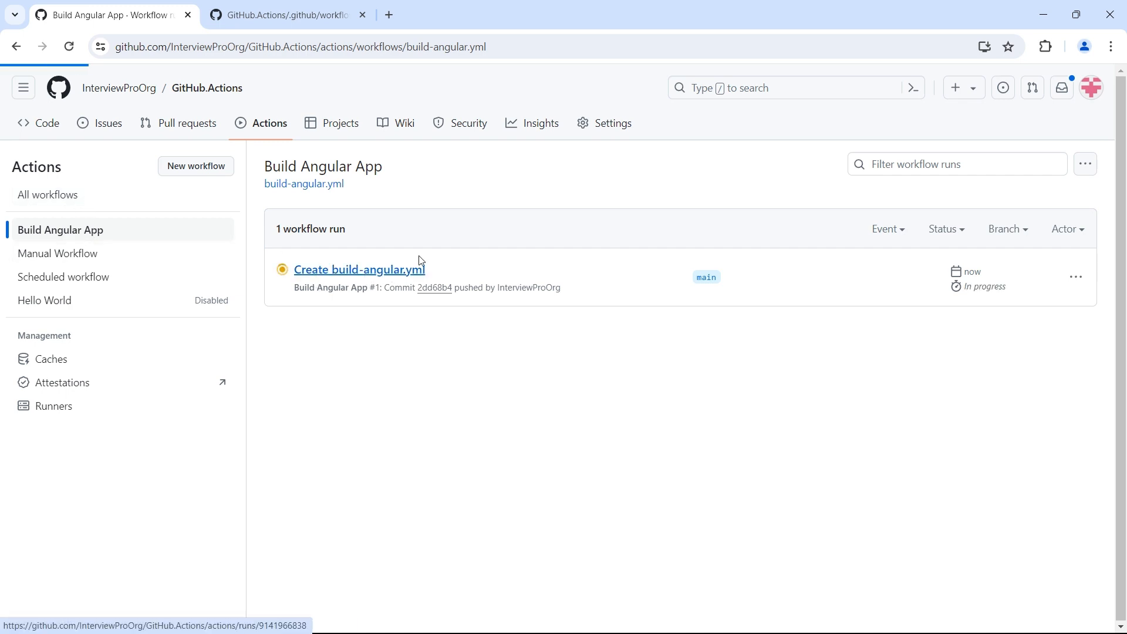
pyautogui.click(358, 269)
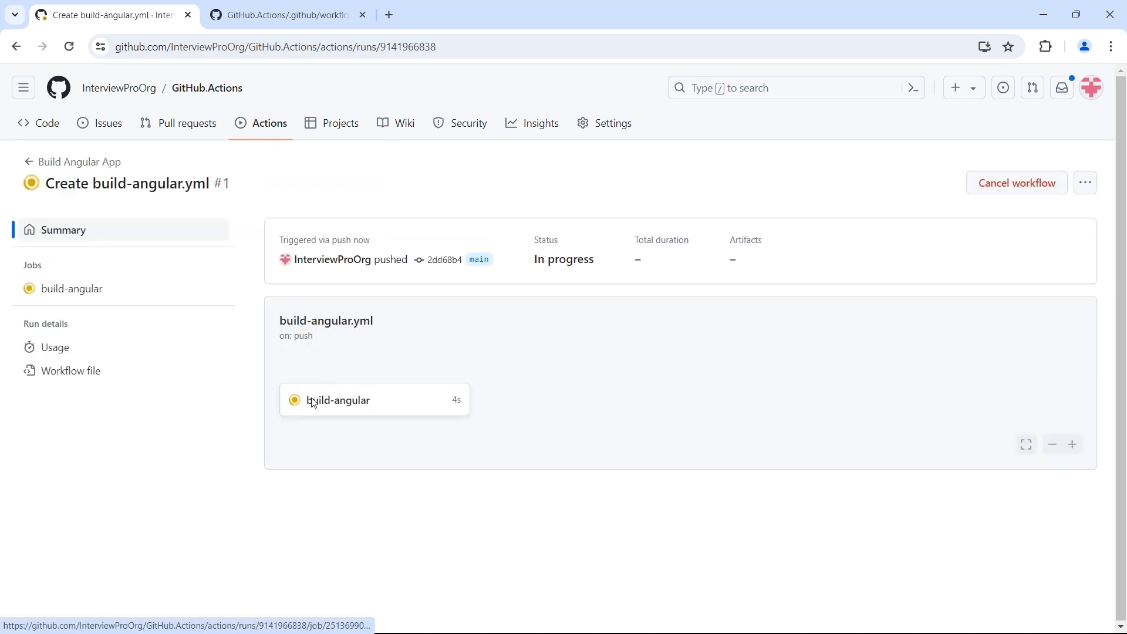
pyautogui.click(337, 400)
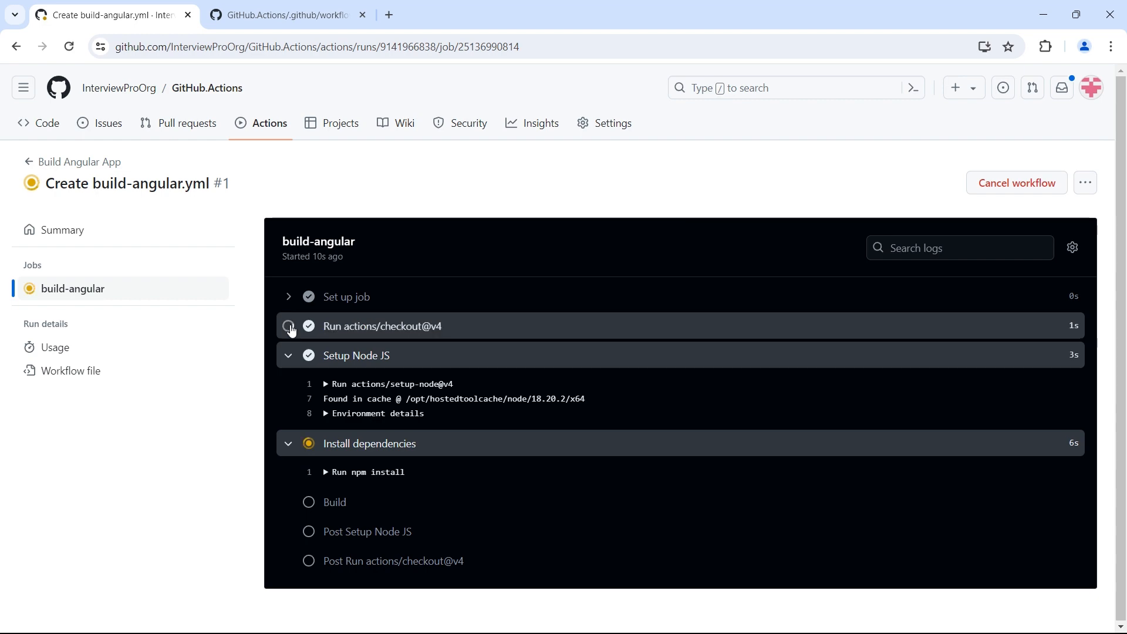
# Expand and read through the 'Run actions/checkout@v4' log, then collapse it
pyautogui.click(288, 327)
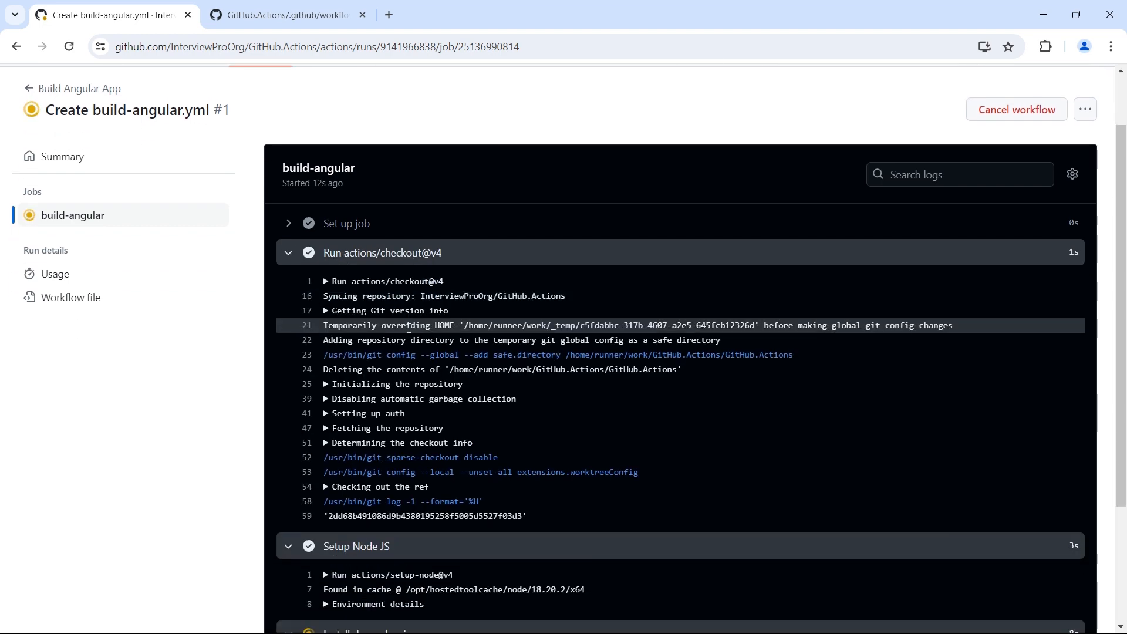
pyautogui.scroll(-3)
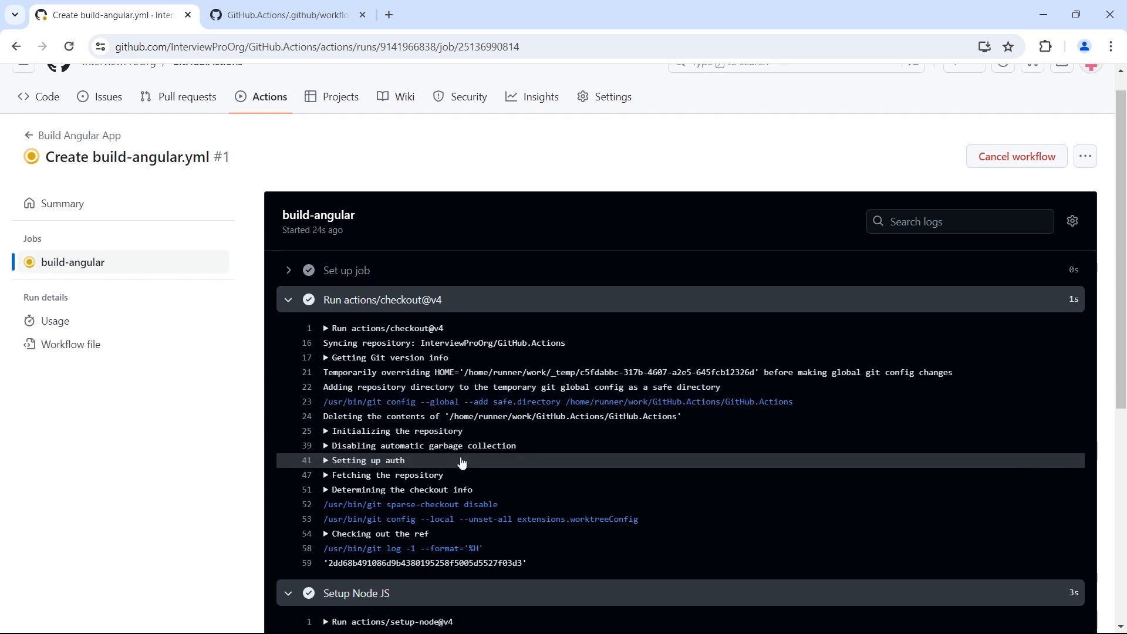
pyautogui.scroll(-3)
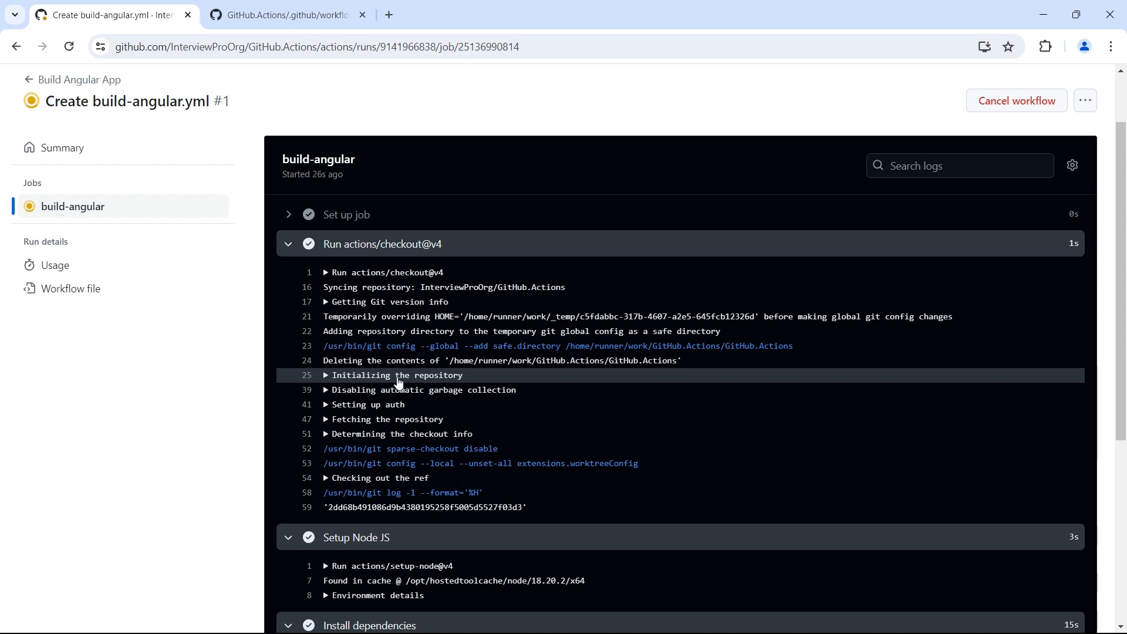
pyautogui.moveTo(381, 395)
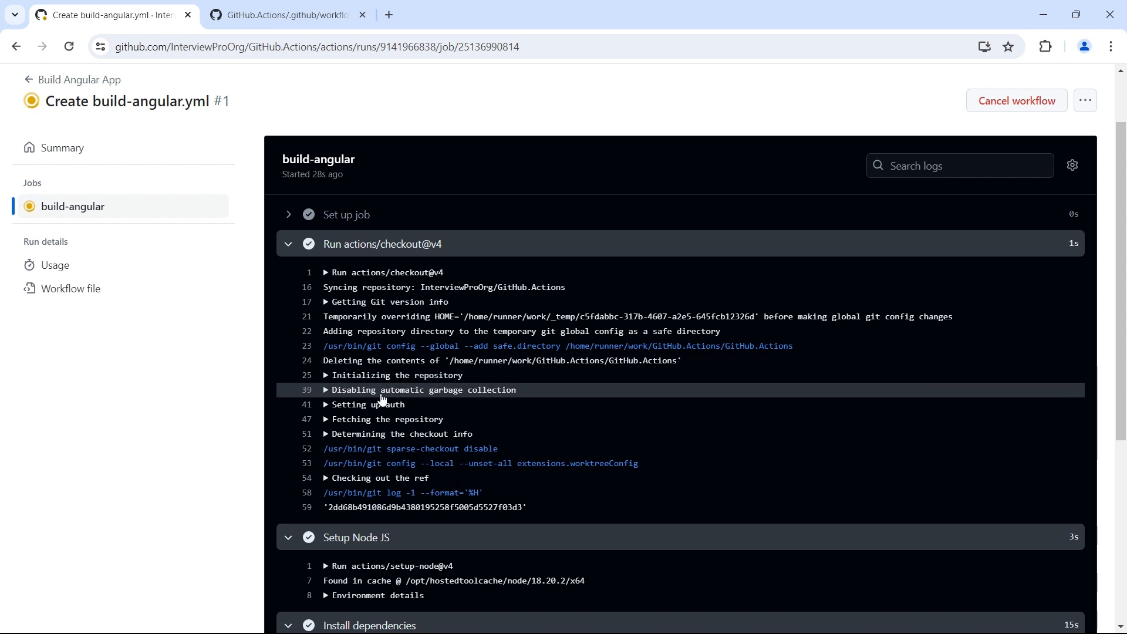
pyautogui.moveTo(519, 401)
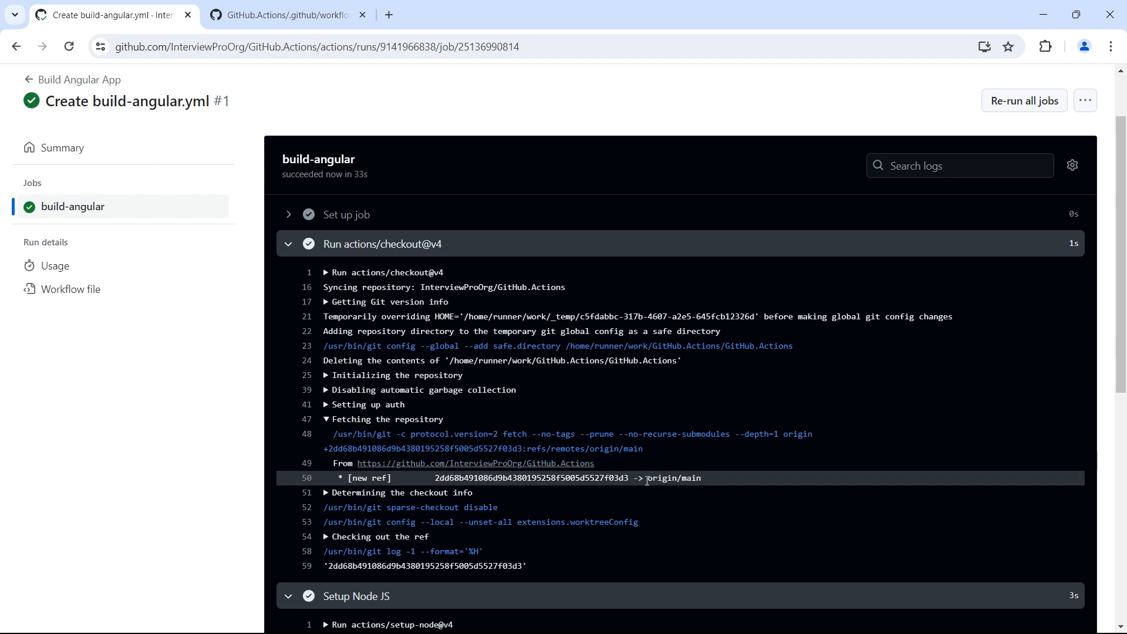
pyautogui.scroll(-3)
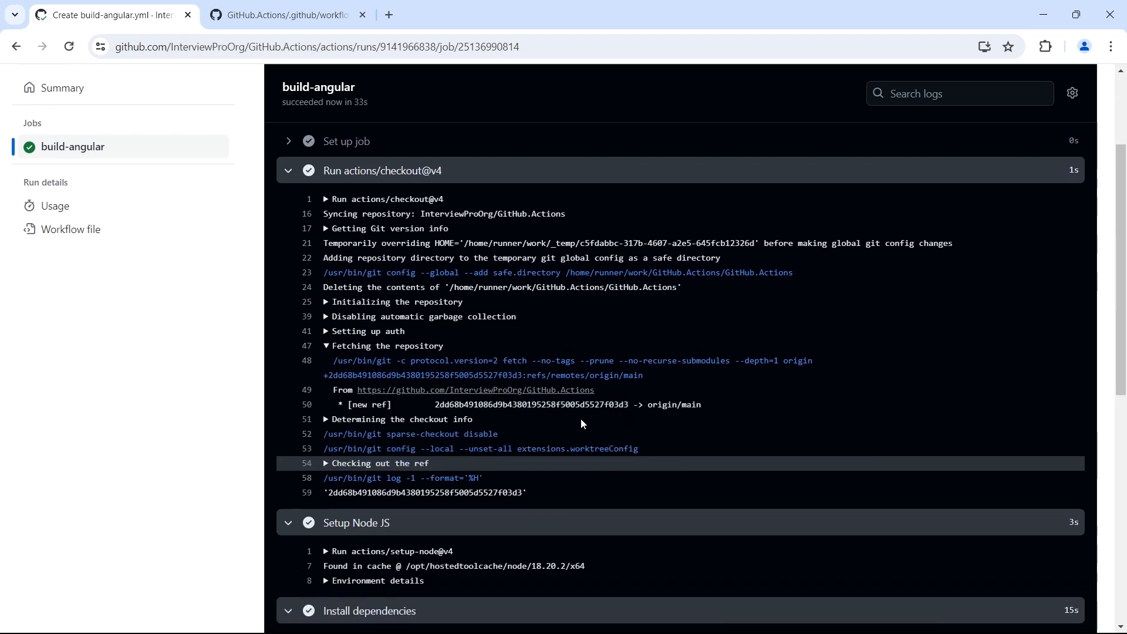
pyautogui.click(288, 170)
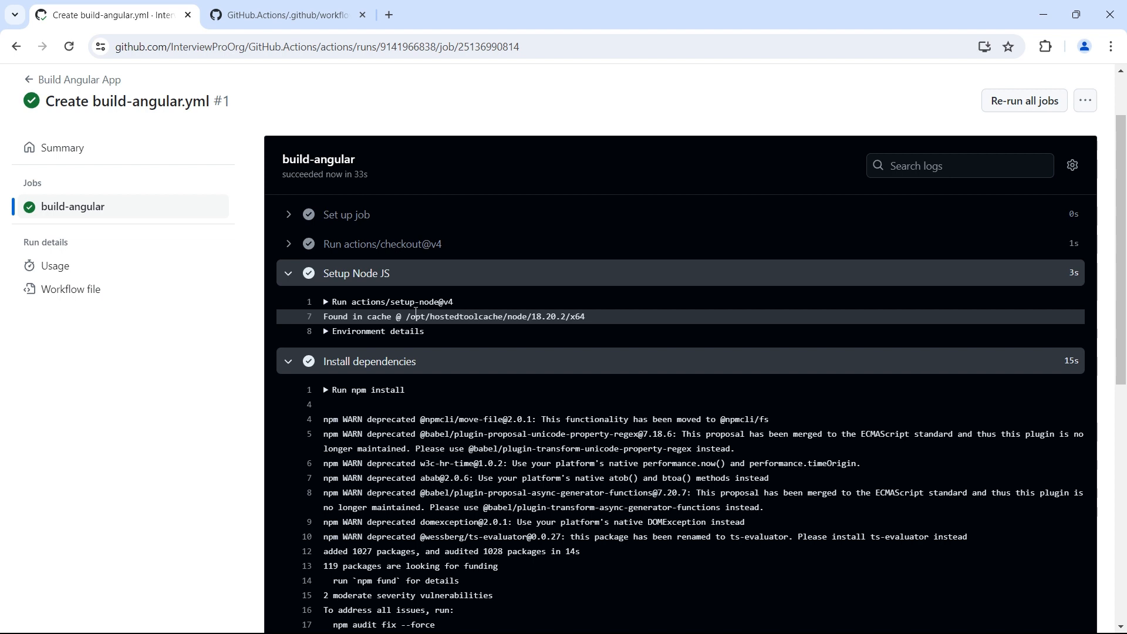
pyautogui.moveTo(434, 317)
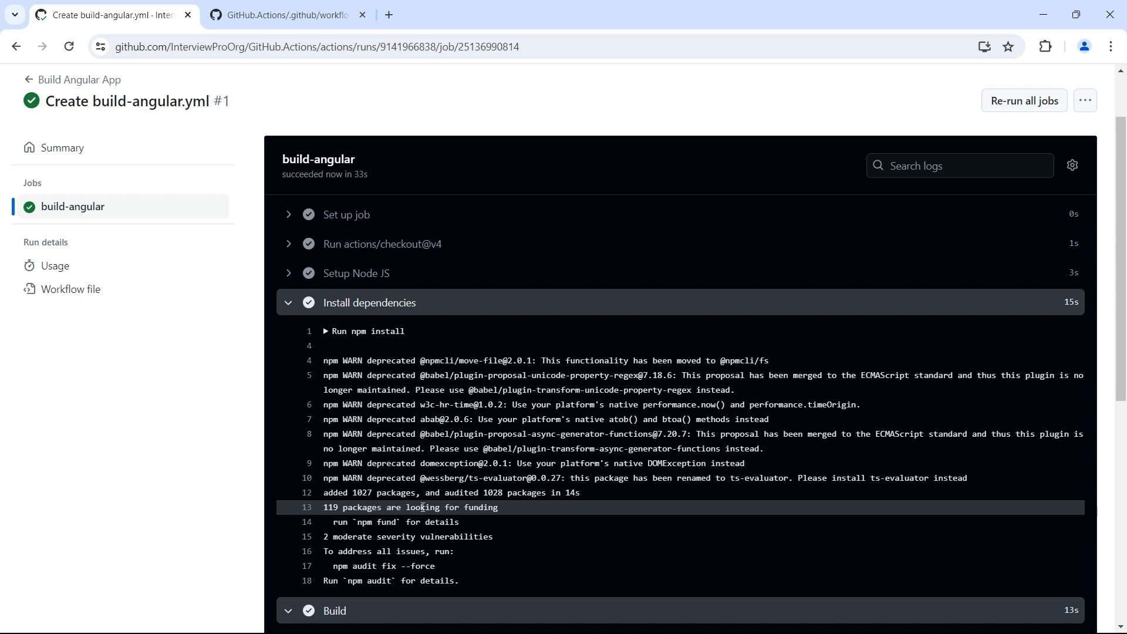
# Read the Install dependencies log showing 1027 packages added, then collapse it
pyautogui.scroll(-3)
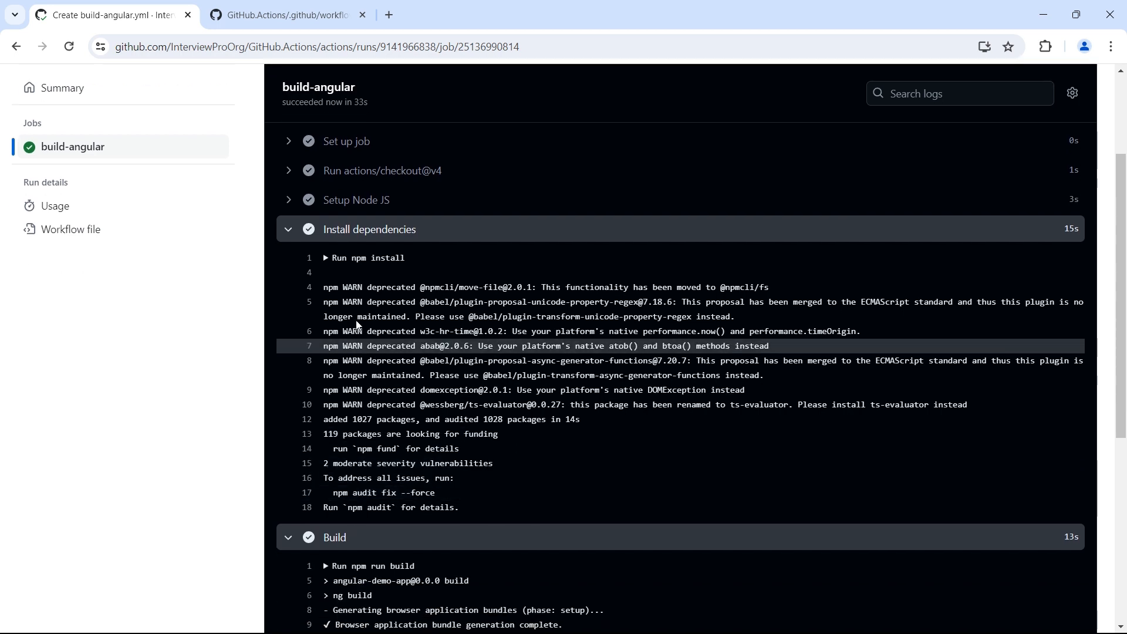
pyautogui.click(369, 228)
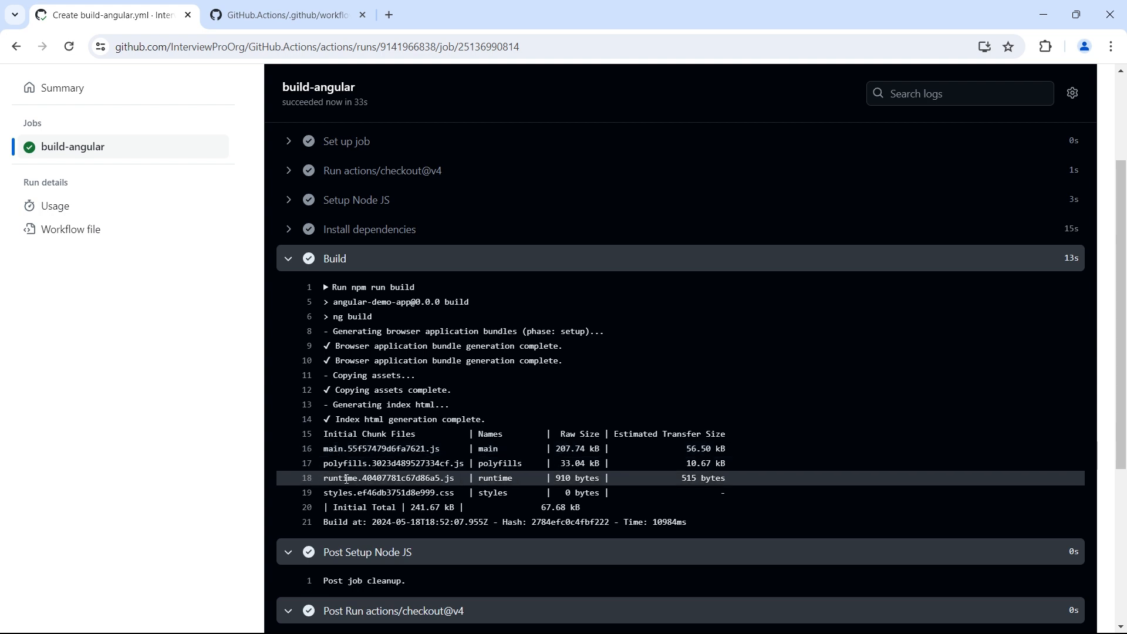
pyautogui.moveTo(382, 497)
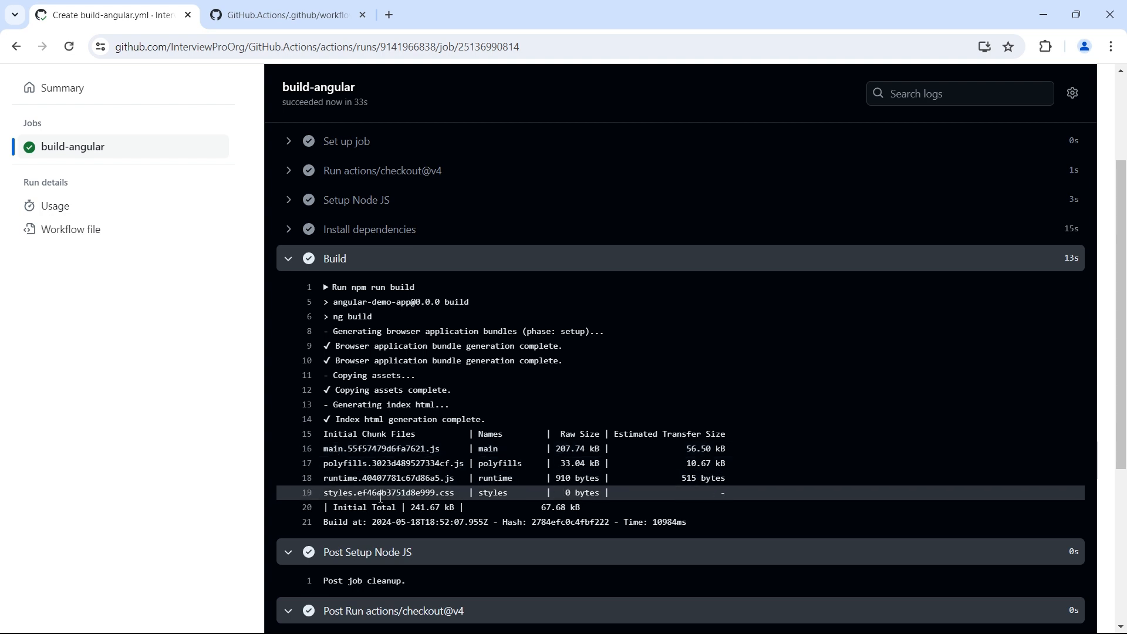
pyautogui.moveTo(455, 449)
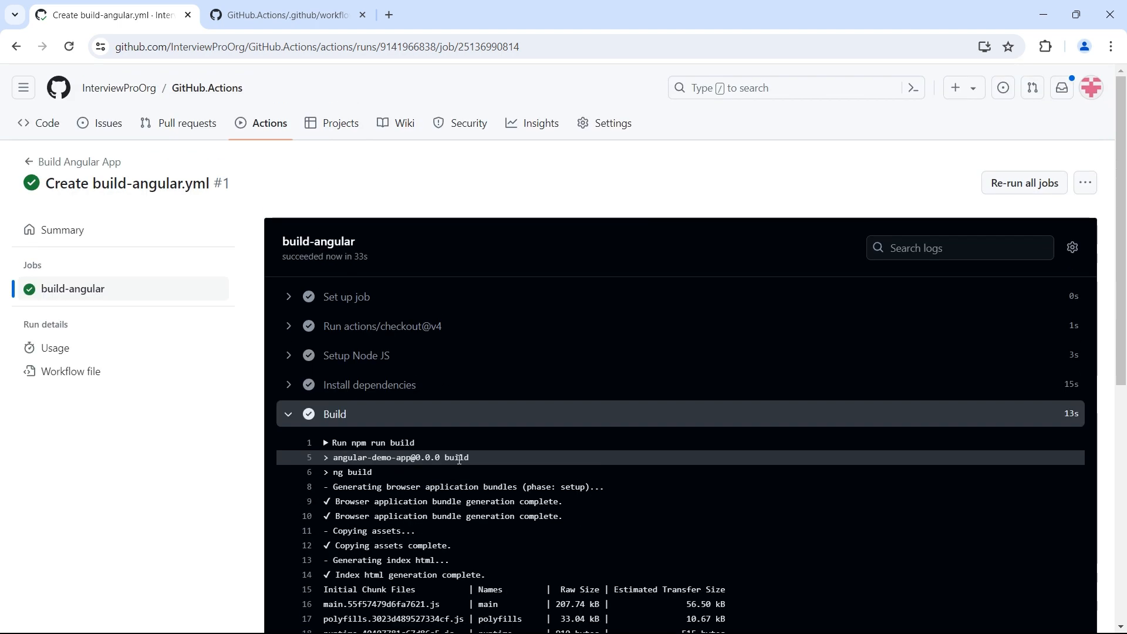
# Scroll through the Build output and the Post Setup Node JS and checkout logs
pyautogui.scroll(-3)
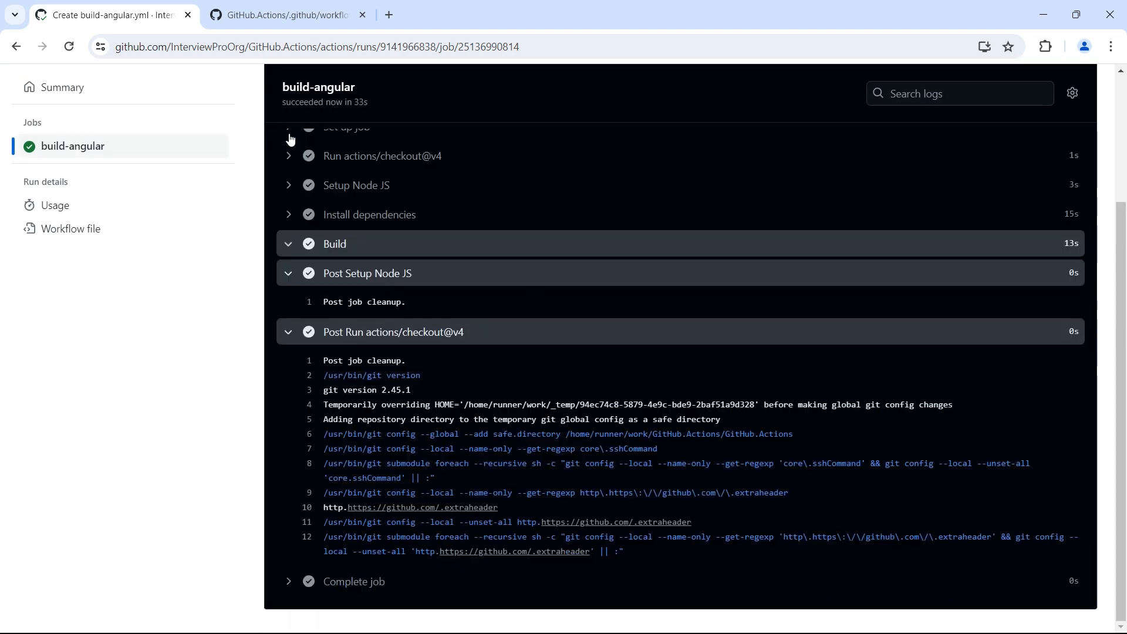